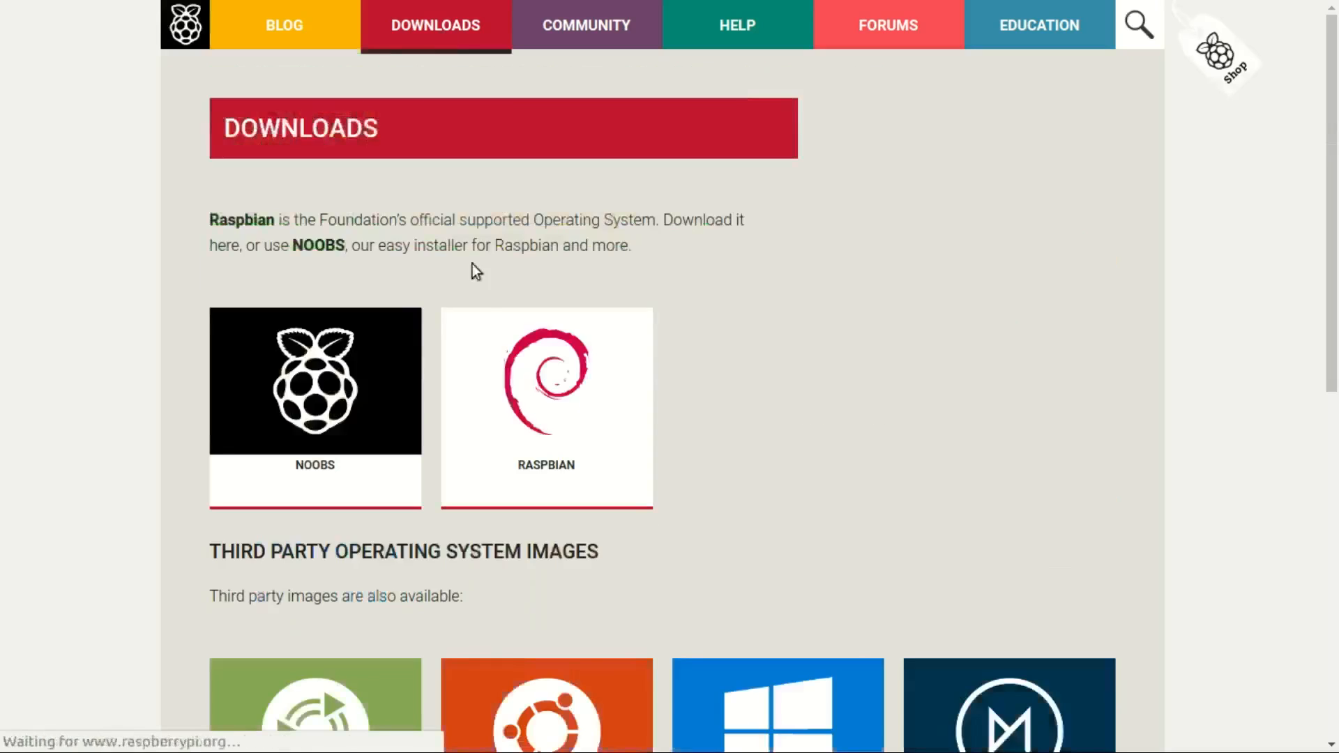
Step: Start downloading the Raspbian Jessie with PIXEL image as a zip from the Raspbian page
left_click(545, 407)
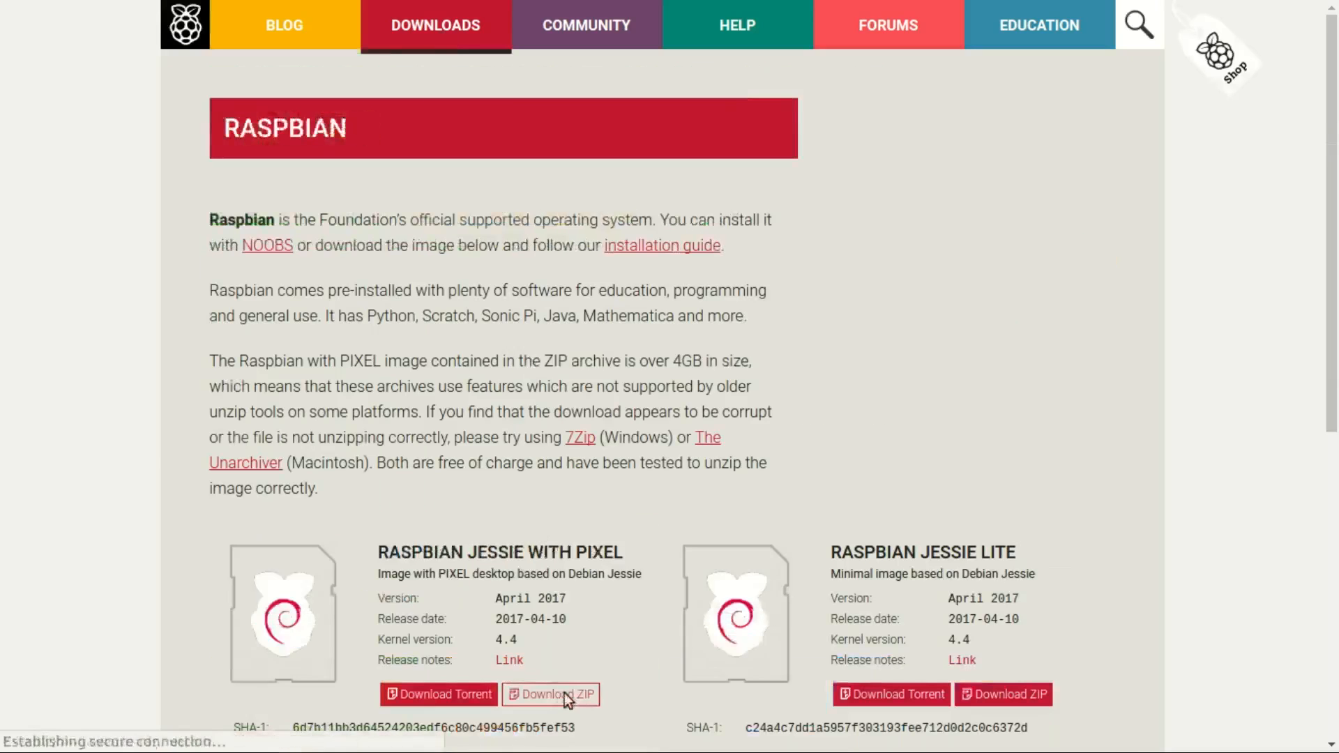
left_click(556, 693)
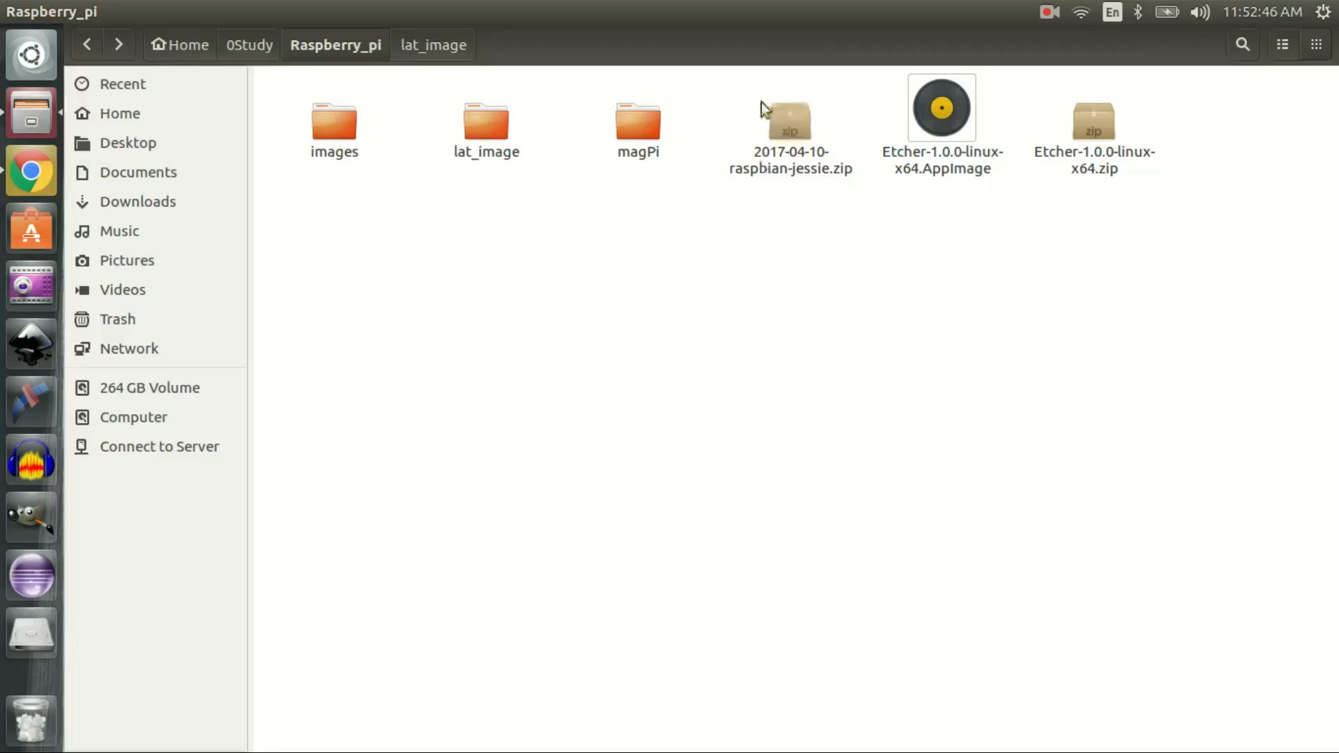
Step: Extract 2017-04-10-raspbian-jessie.zip in place to get the .img file
right_click(786, 116)
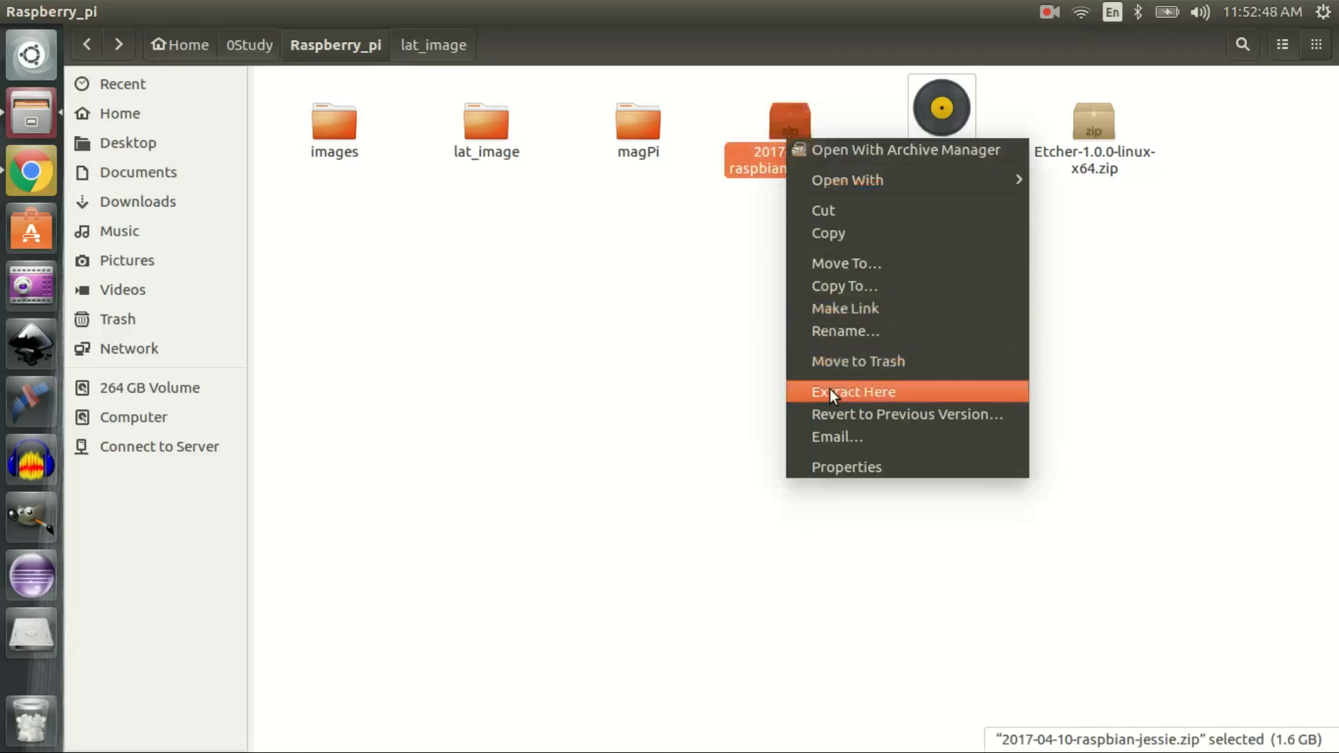
left_click(850, 391)
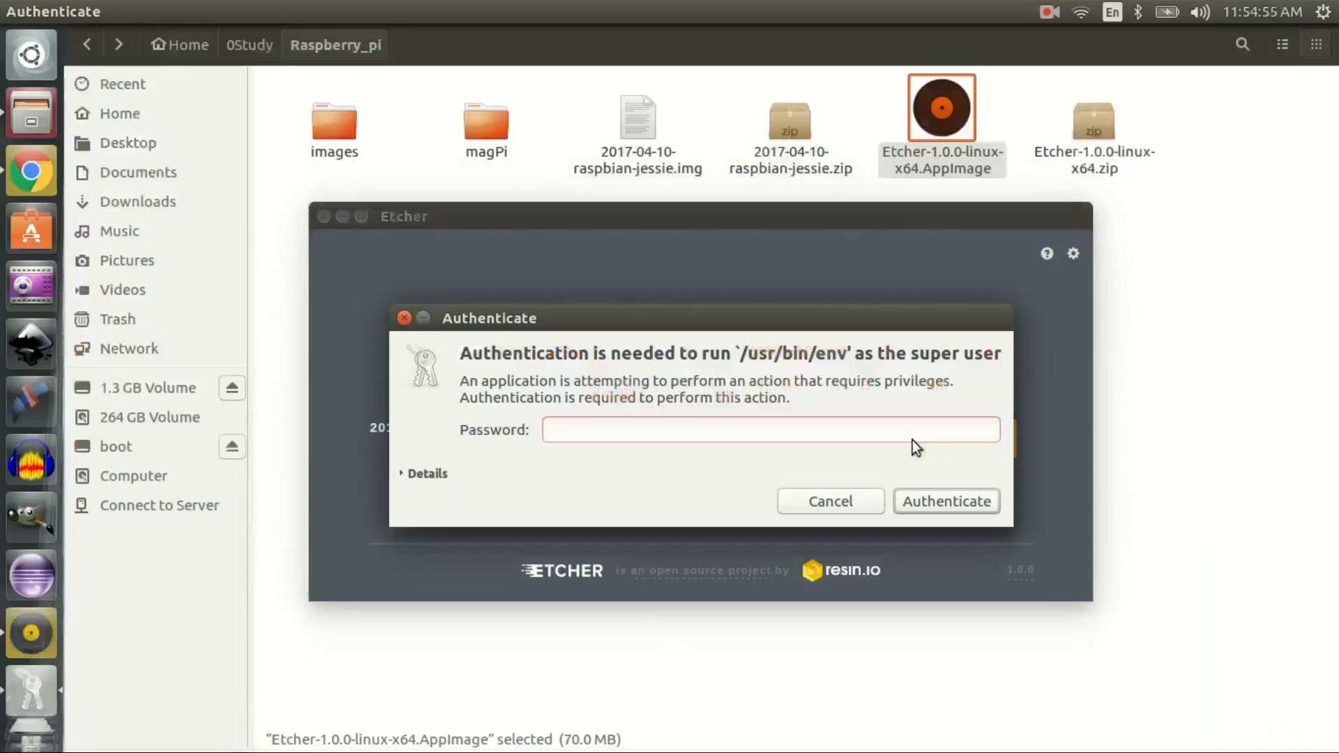
Step: Authenticate as super user and let Etcher flash the .img onto the 16 GB card
left_click(945, 501)
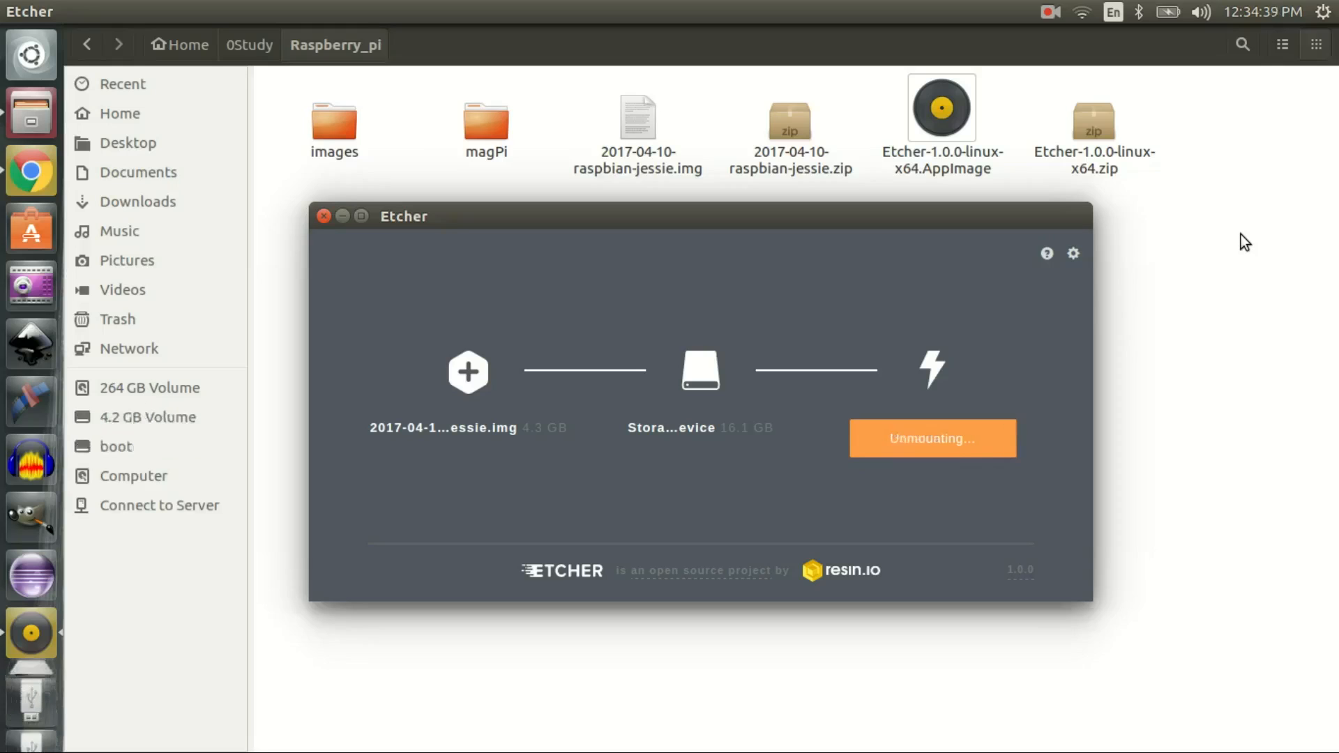
left_click(148, 417)
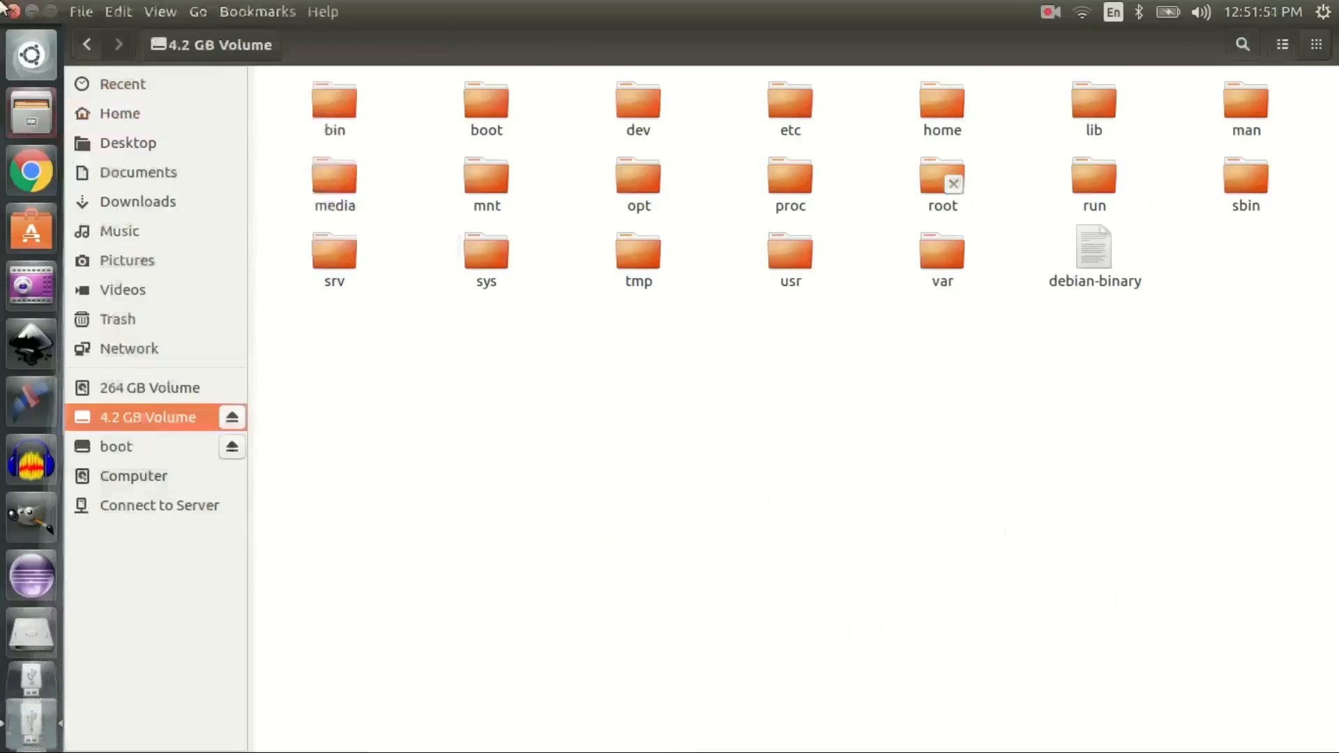
Step: In Terminal, cd into the mounted card and view etc/network/interfaces
left_click(31, 632)
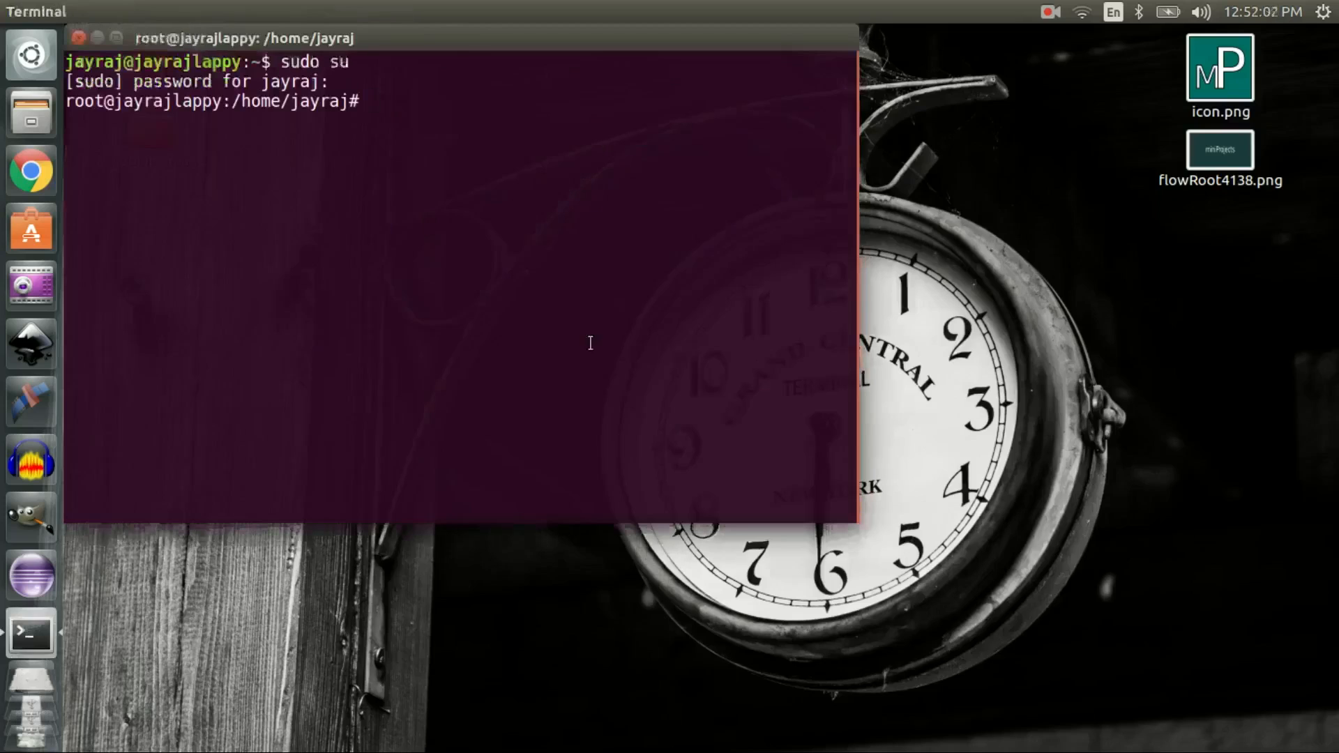
type("cd file:///media/jayraj/b105f9a8-f450-4976-8ac8-69053f57bab4")
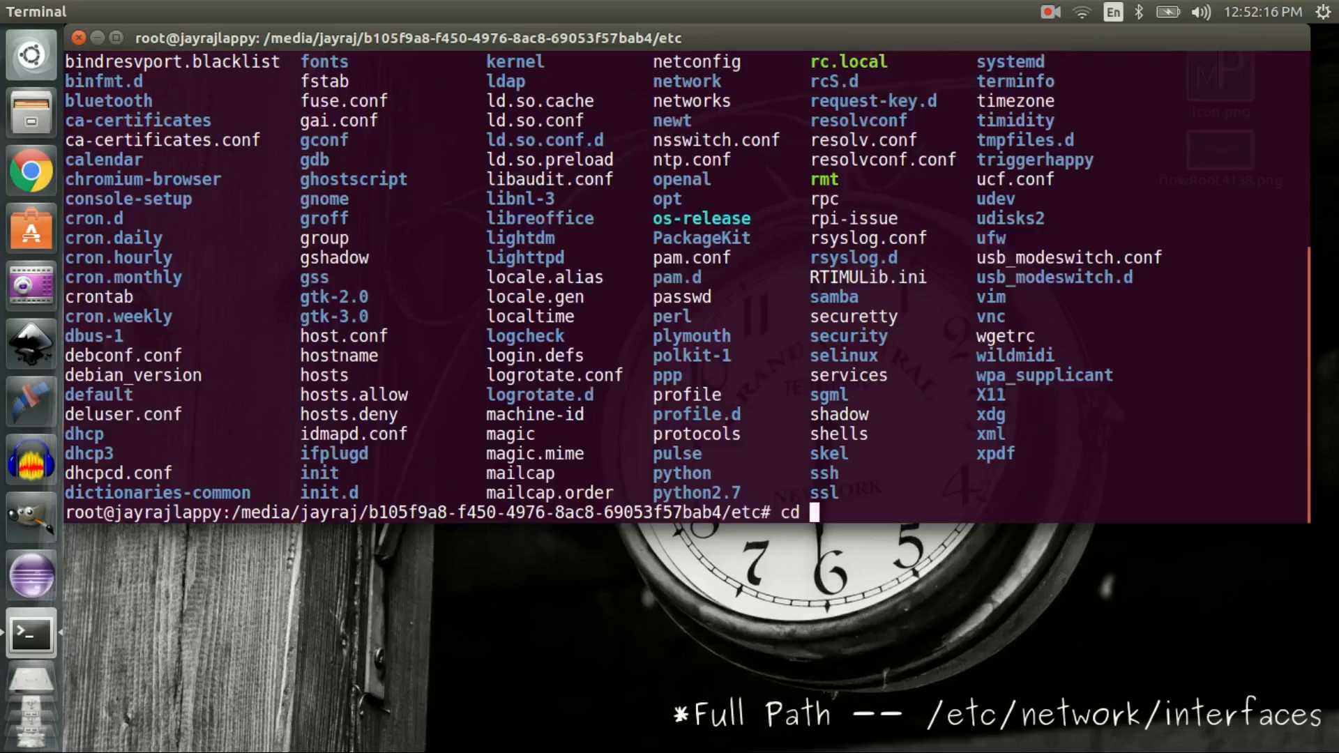
type("network")
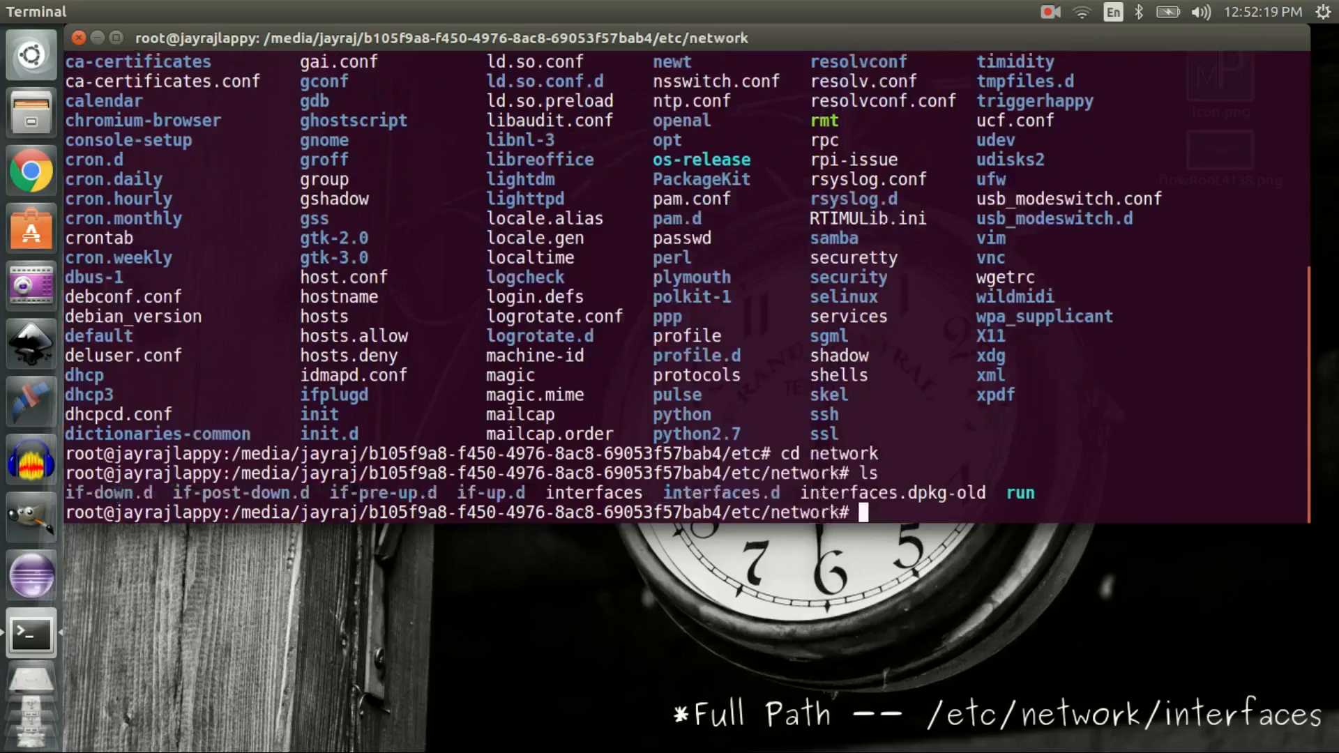
type("cat interfaces")
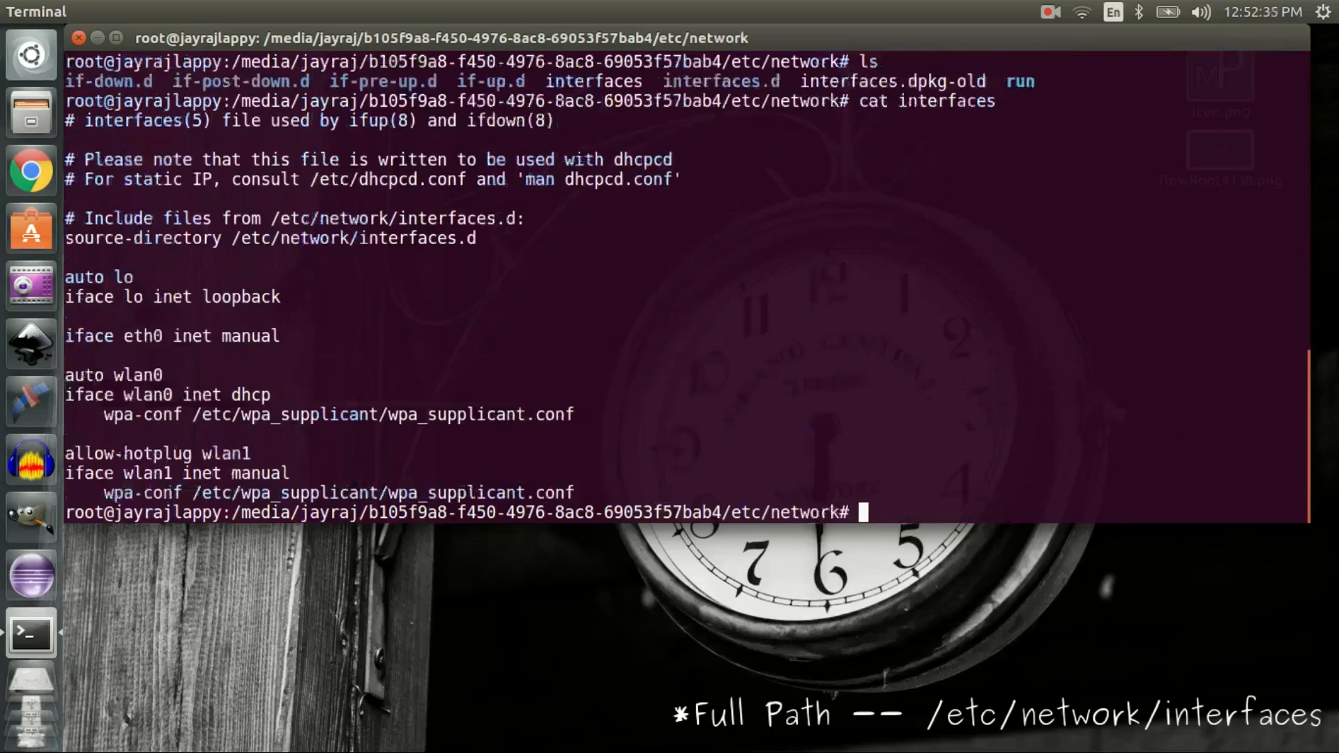
Step: Inspect wpa_supplicant.conf and add a network block with ssid, psk and key_mgmt=WPA-PSK
type("cd ..")
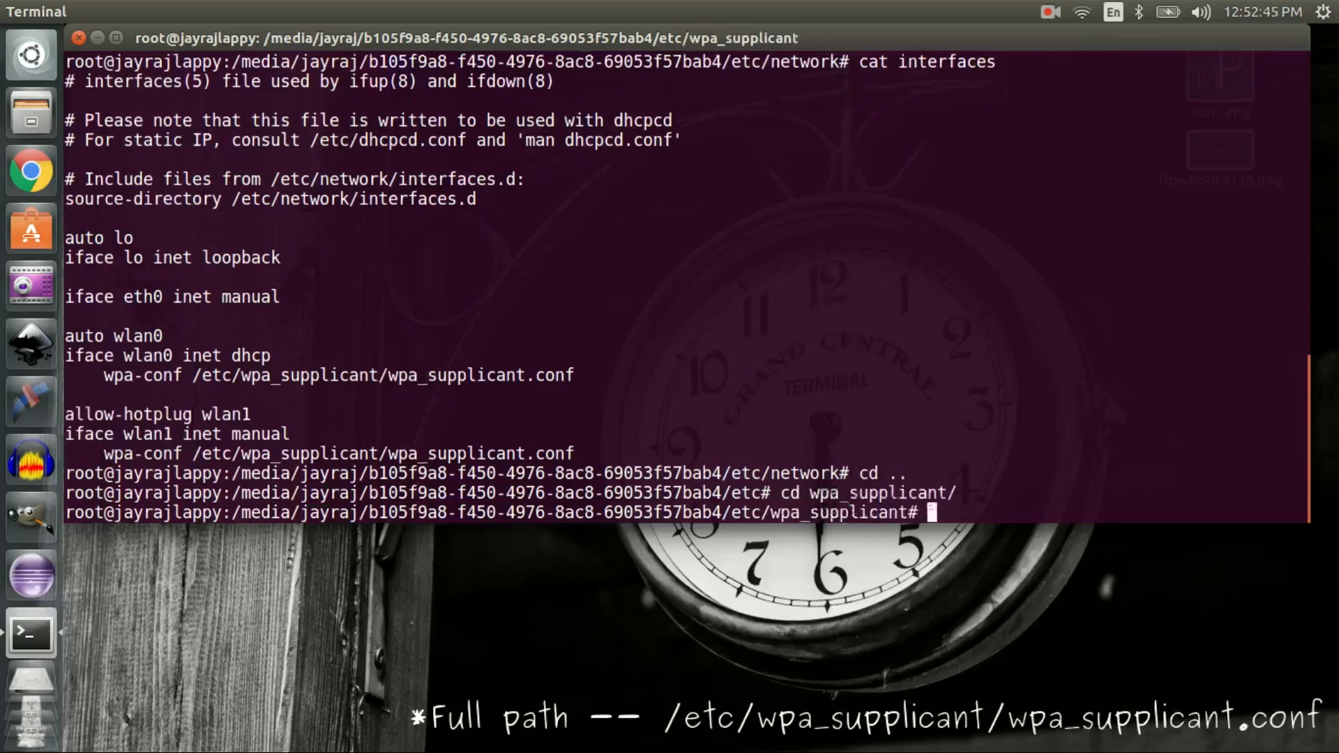
type("cat wpa_supplicant.conf")
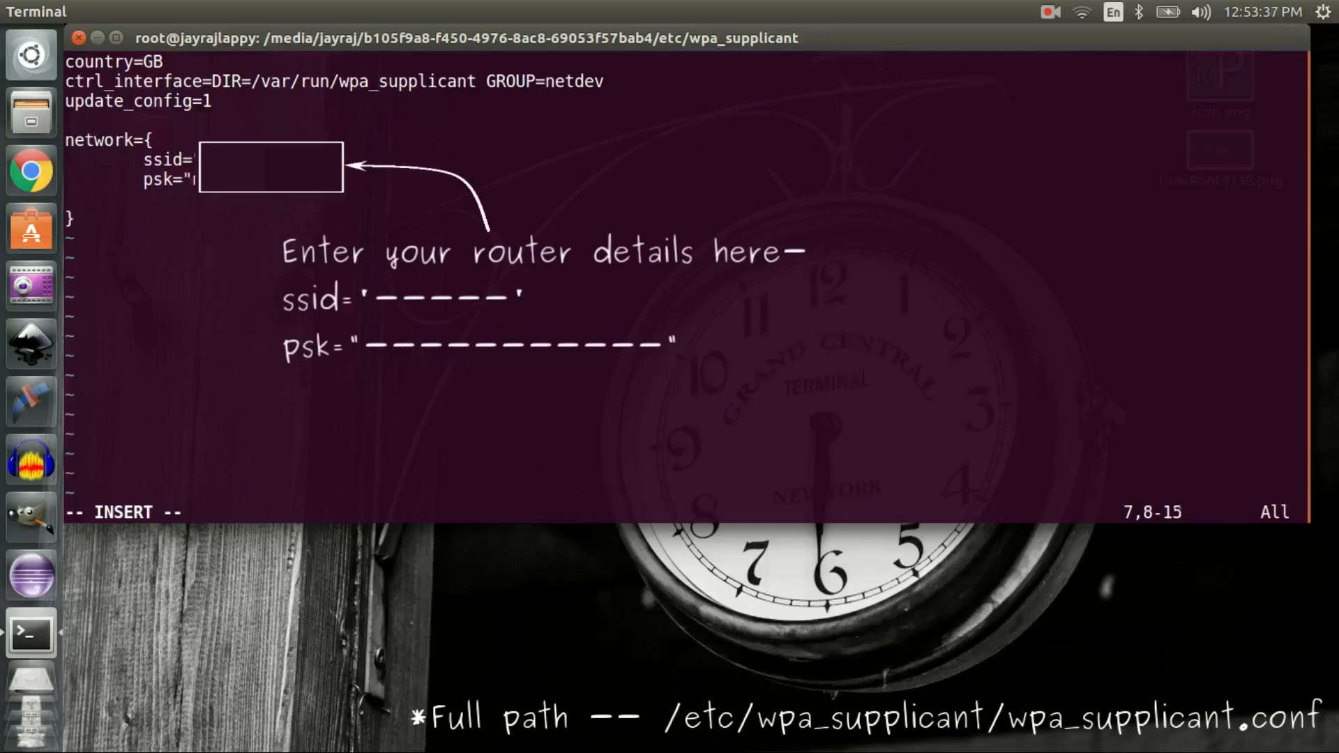
type("key_mgmt")
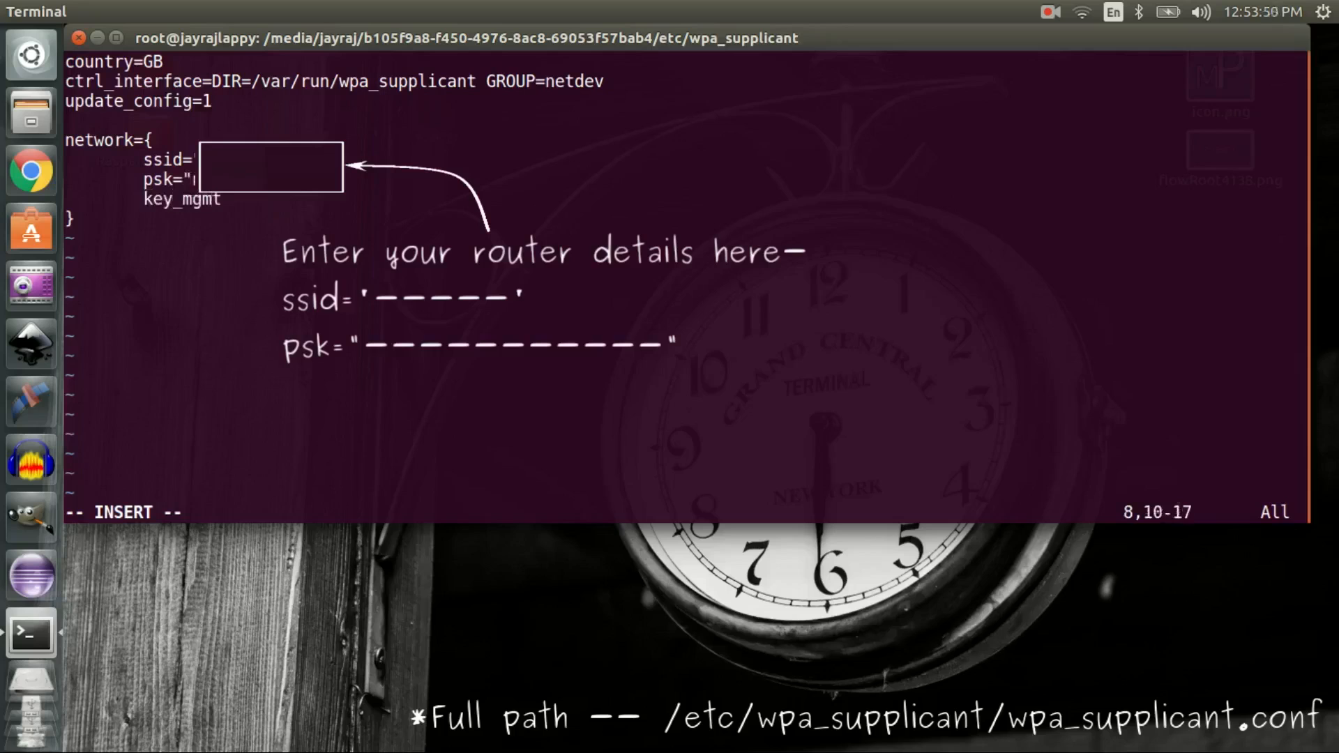
type("=WPA-PSK")
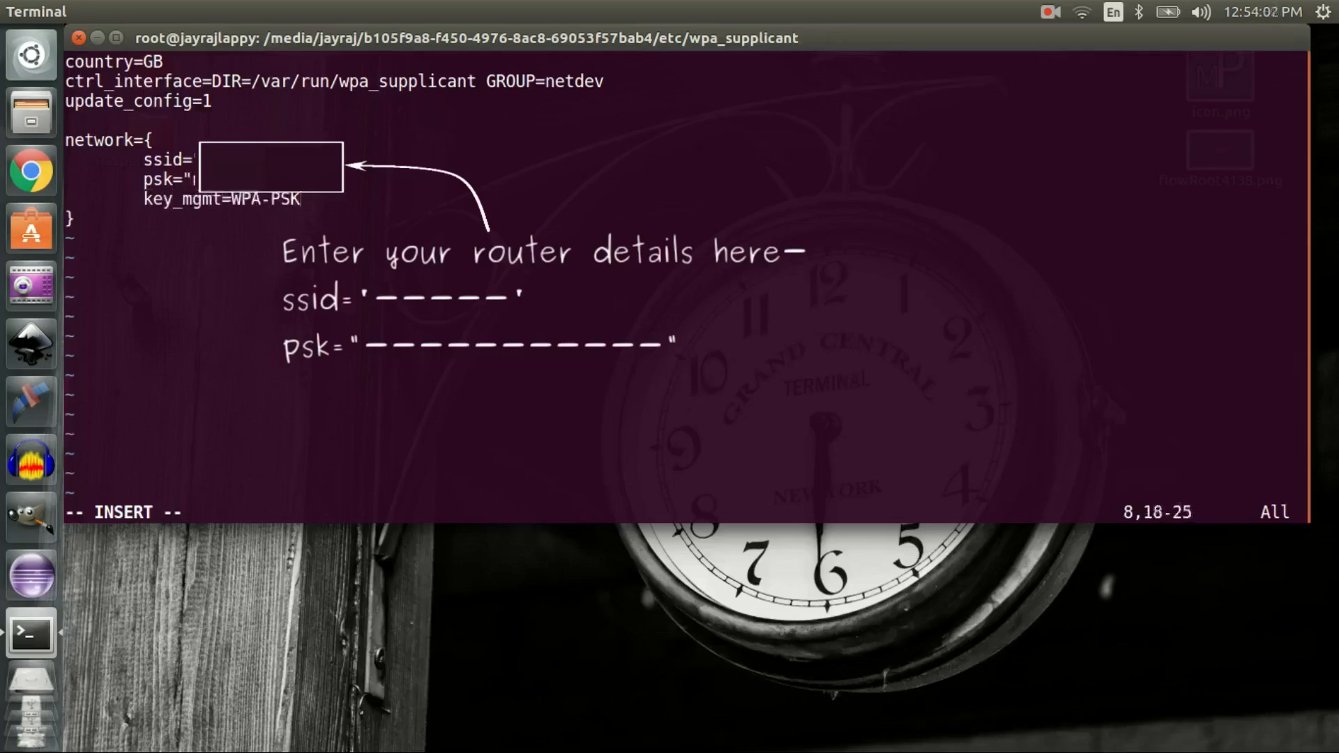
Step: Open the card's boot partition in Files and create a new empty document in it
left_click(96, 38)
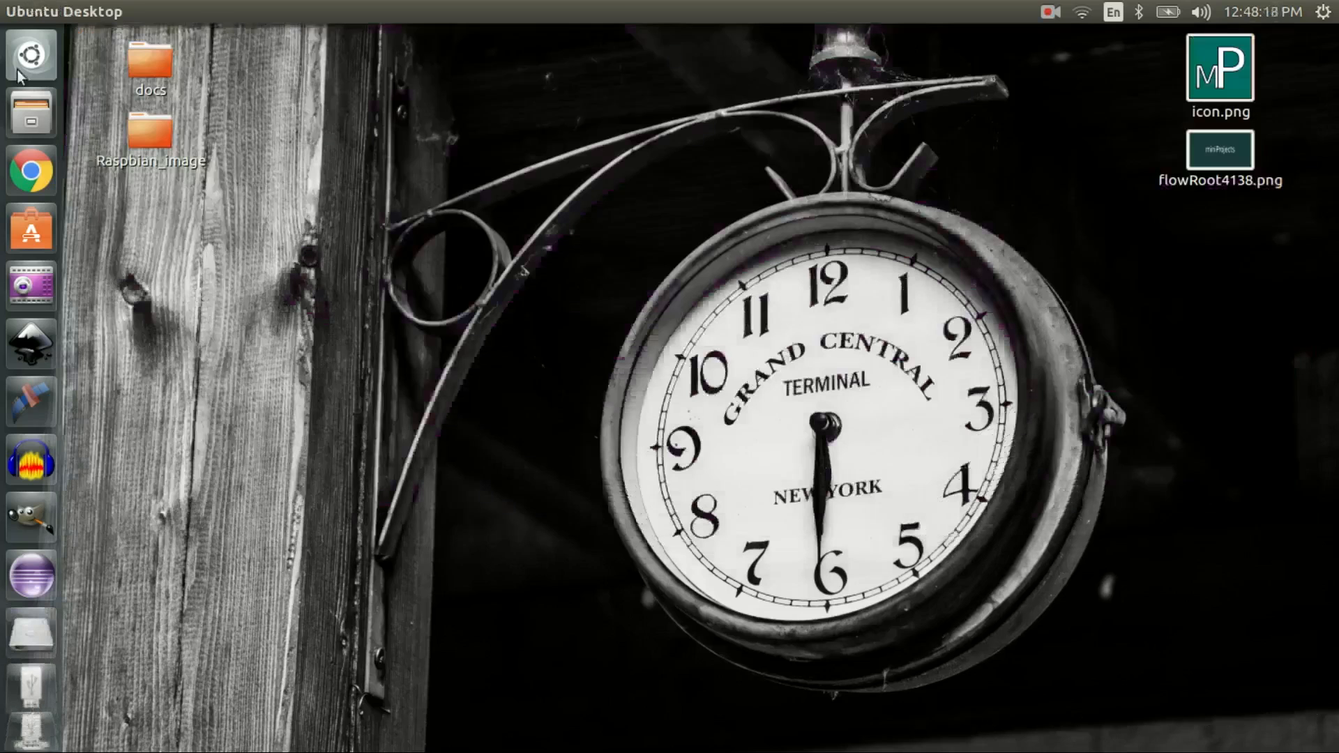
left_click(31, 113)
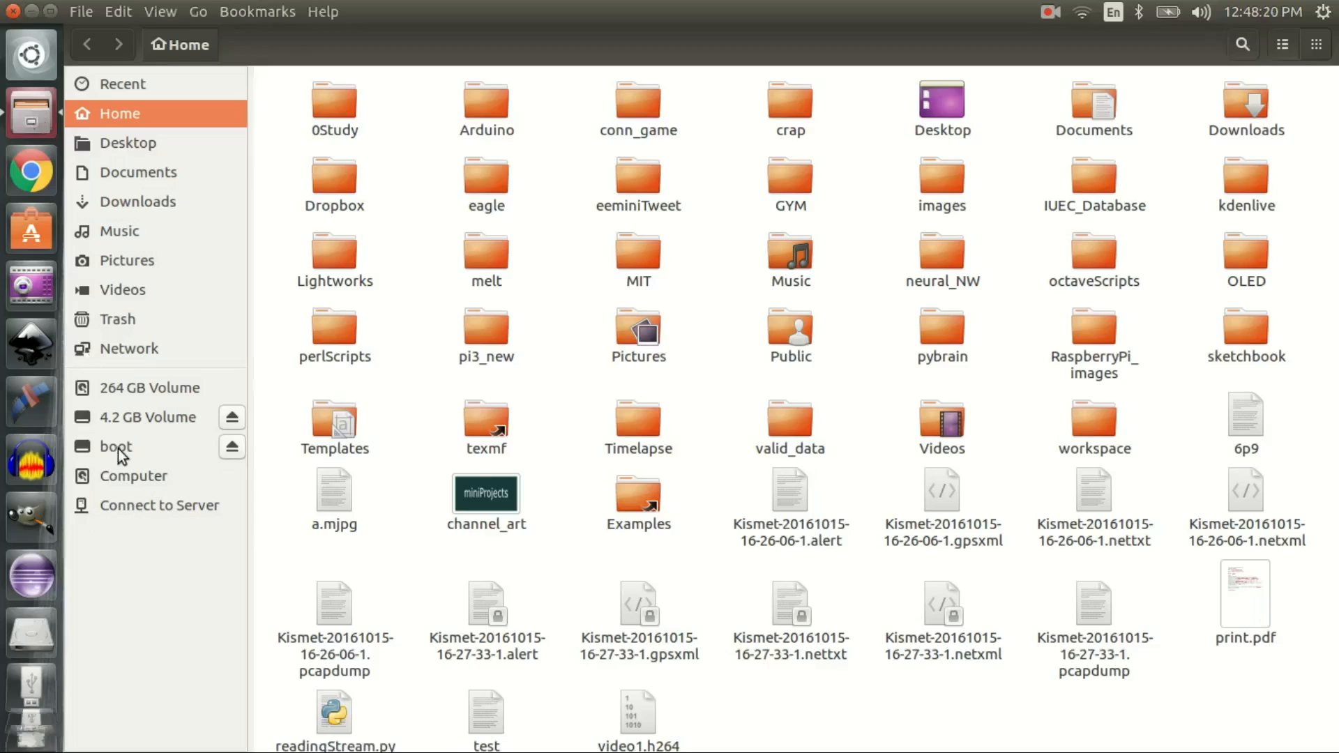
right_click(701, 563)
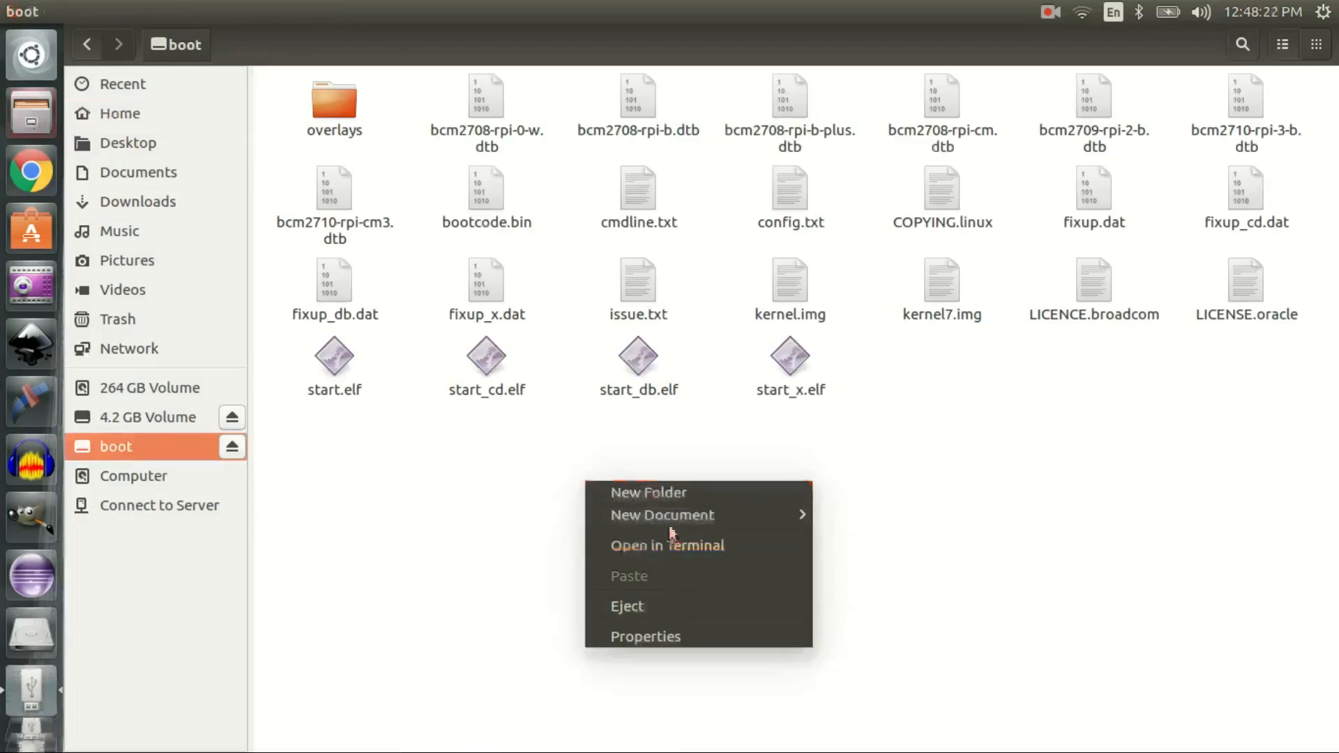
left_click(661, 515)
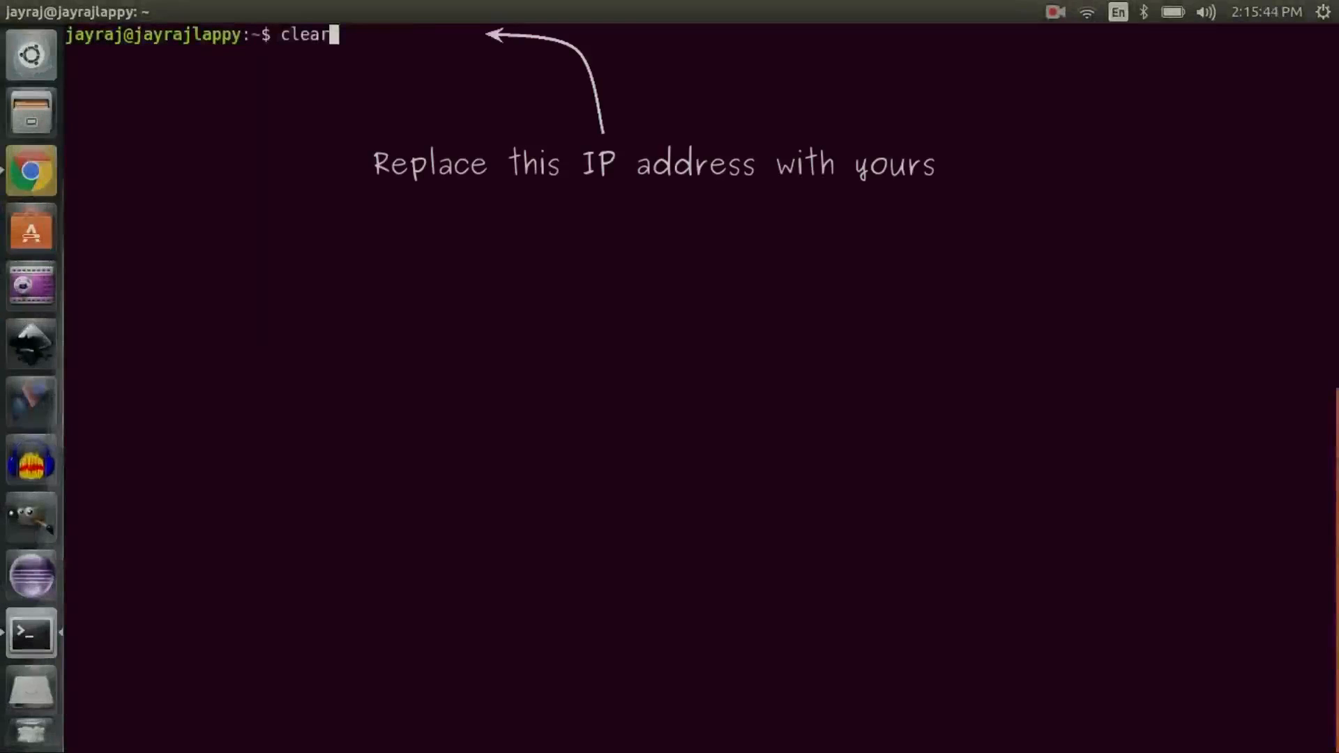
type("ssh pi@192.168.0.101")
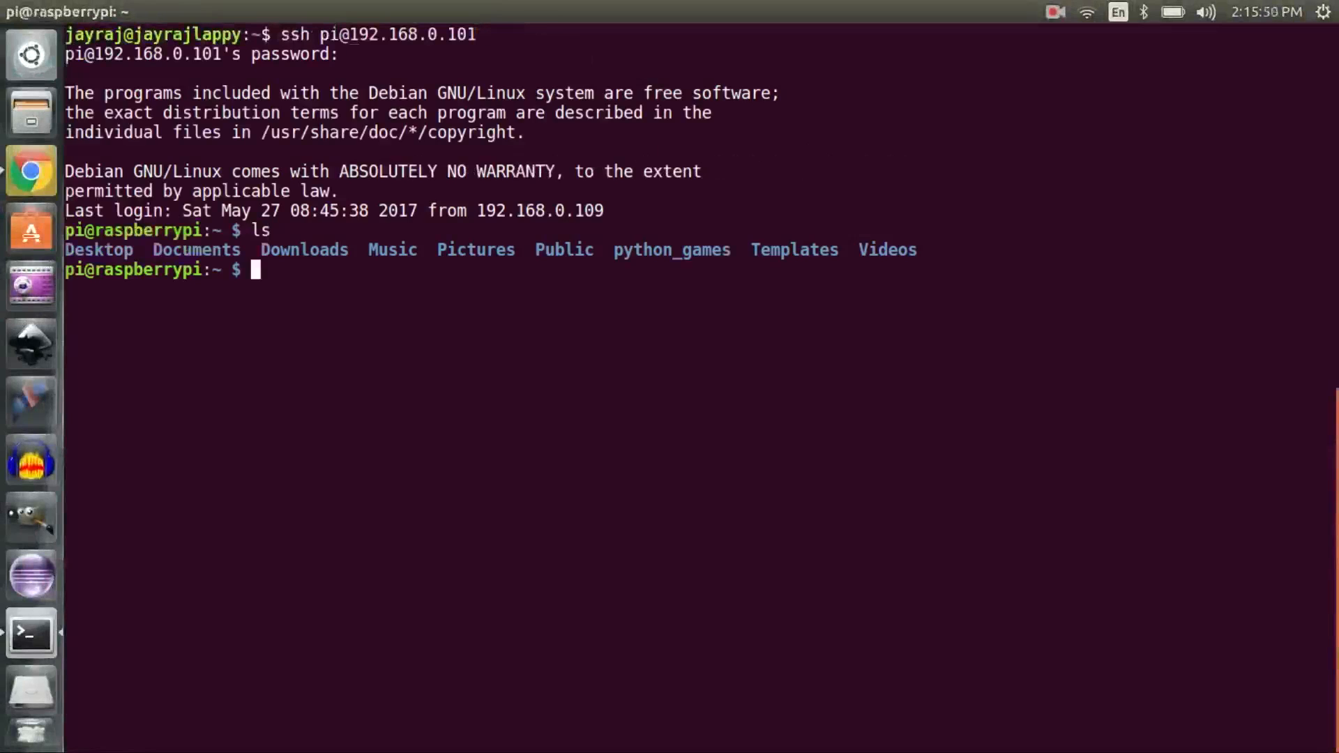
type("sudo ras")
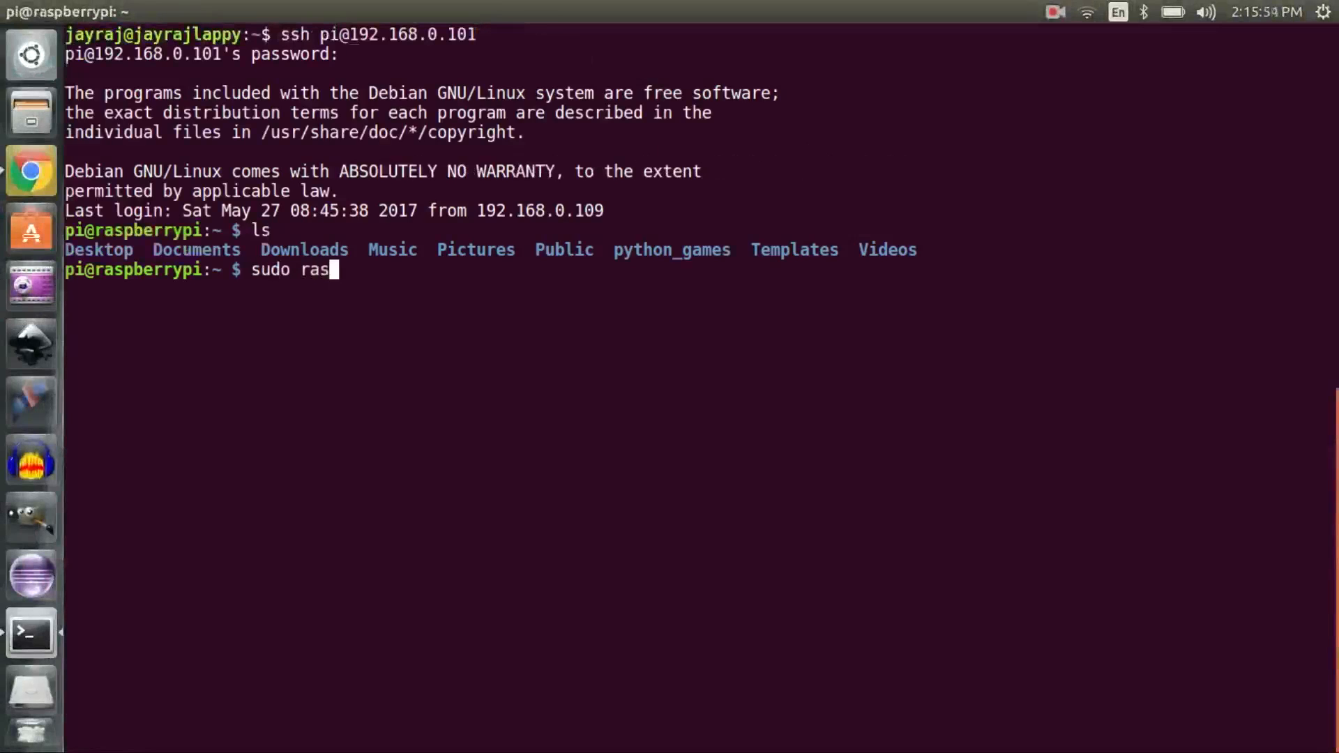
key("Return")
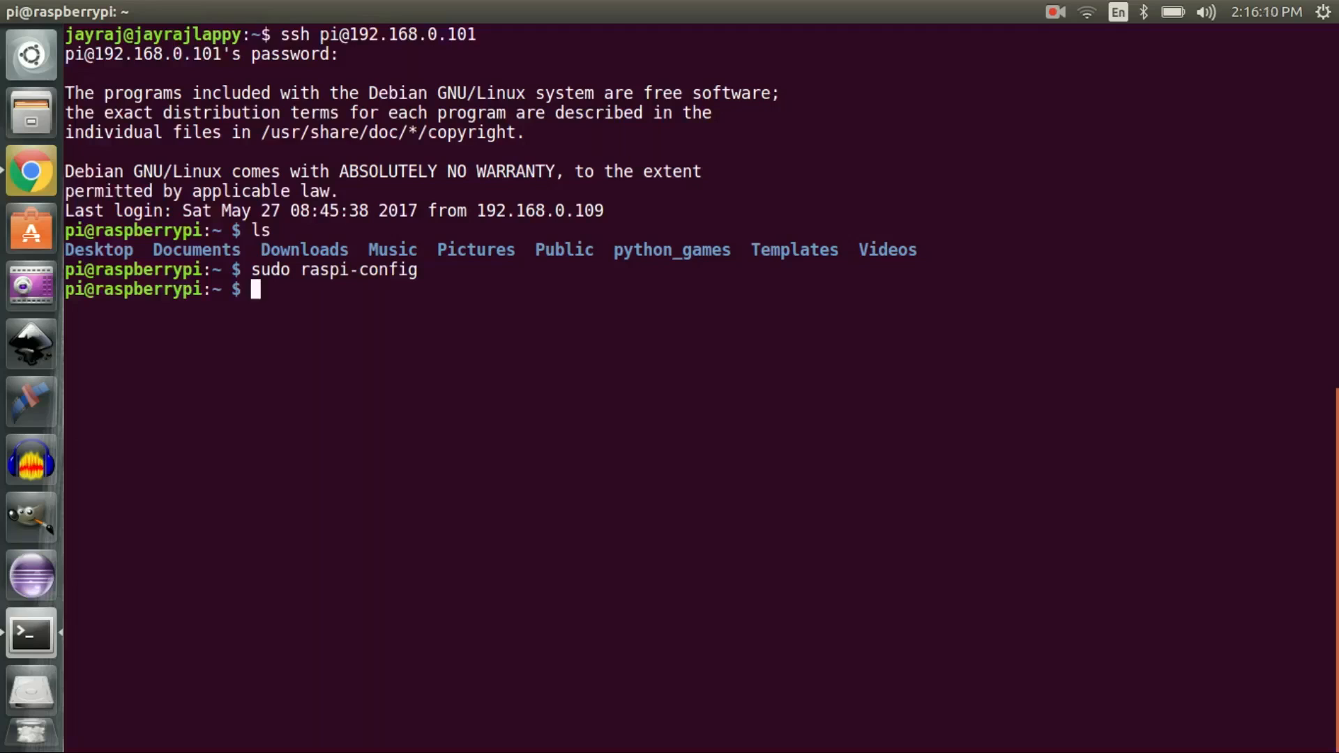
type("sudo")
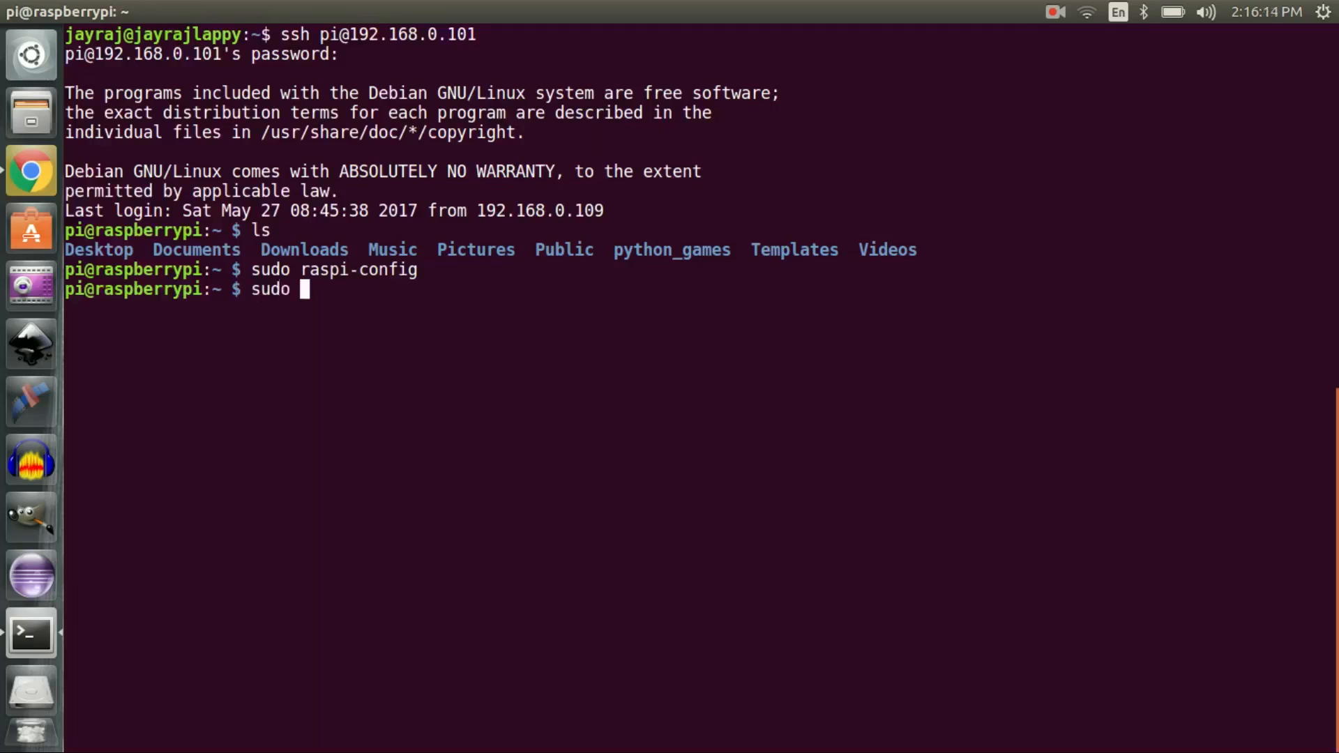
type("reboot")
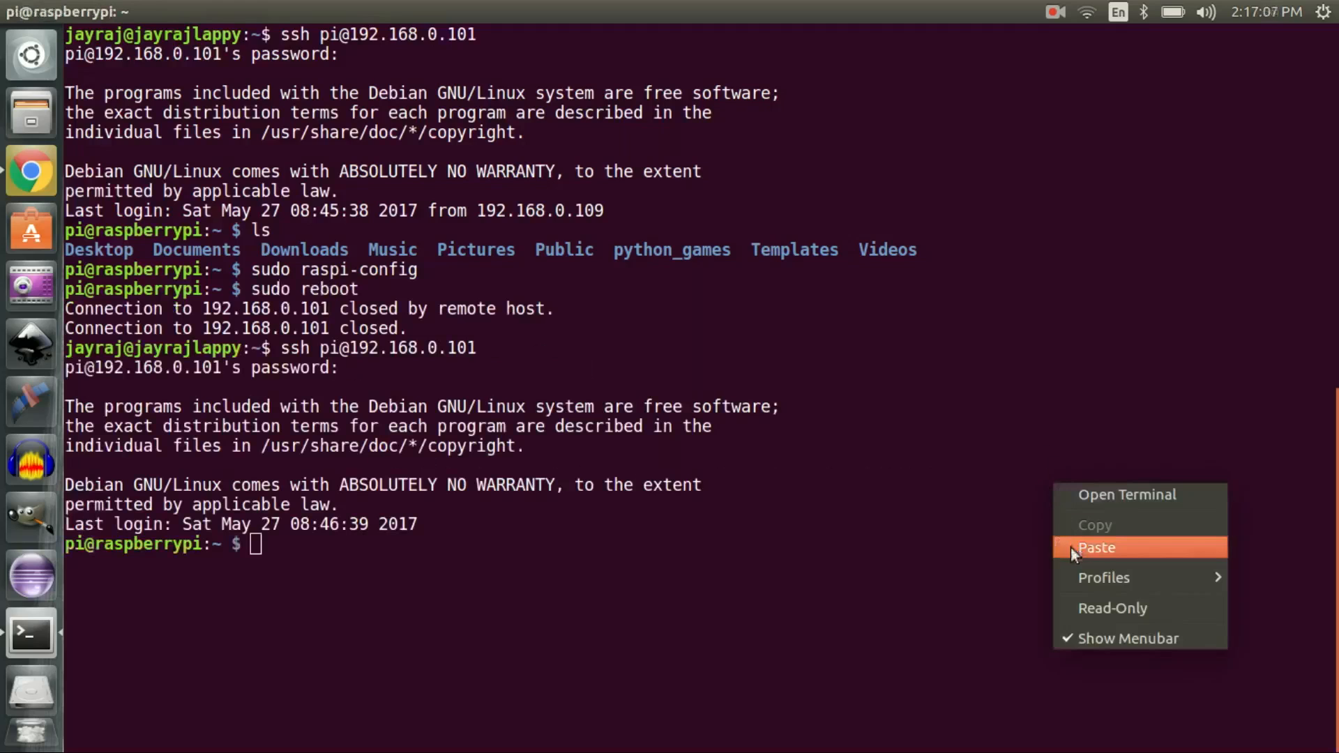
Step: Clone the OLED repository, cd into OLED/ and run sh OLEDinstall.sh to install wiringpi
left_click(1096, 547)
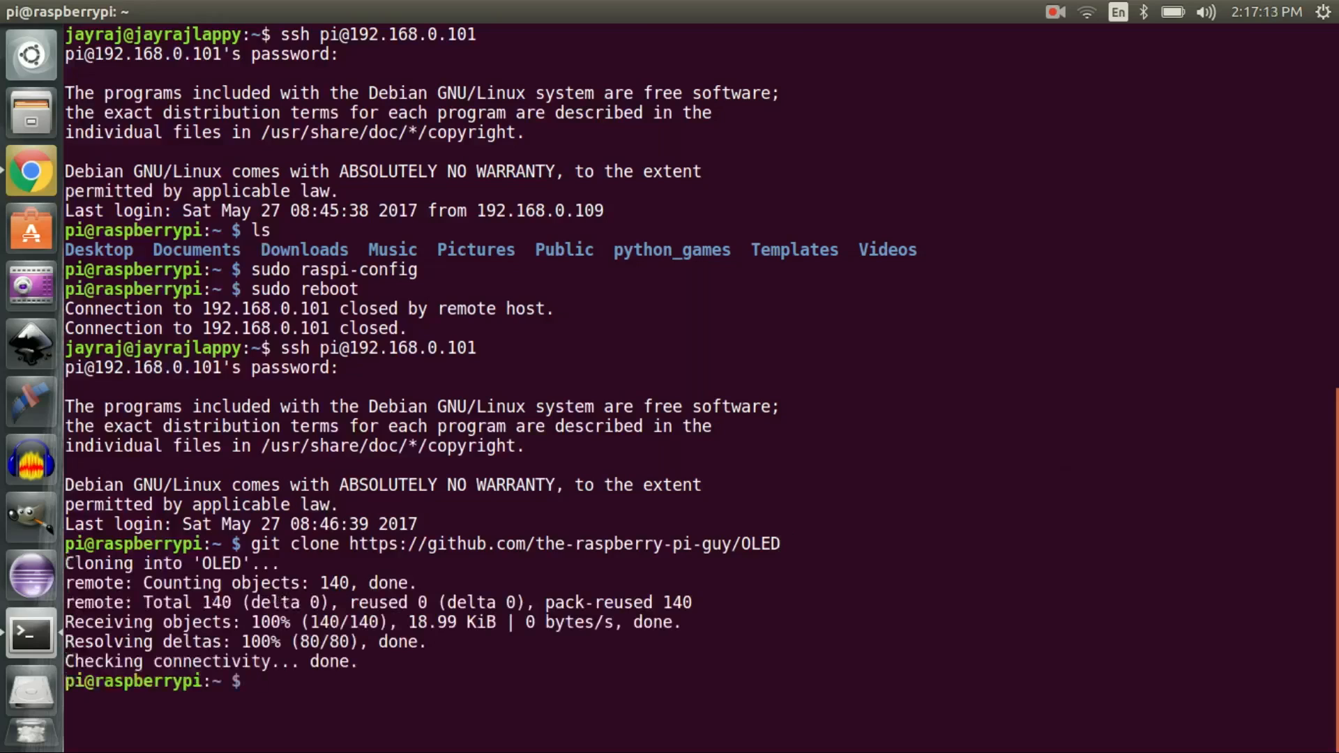
type("ls")
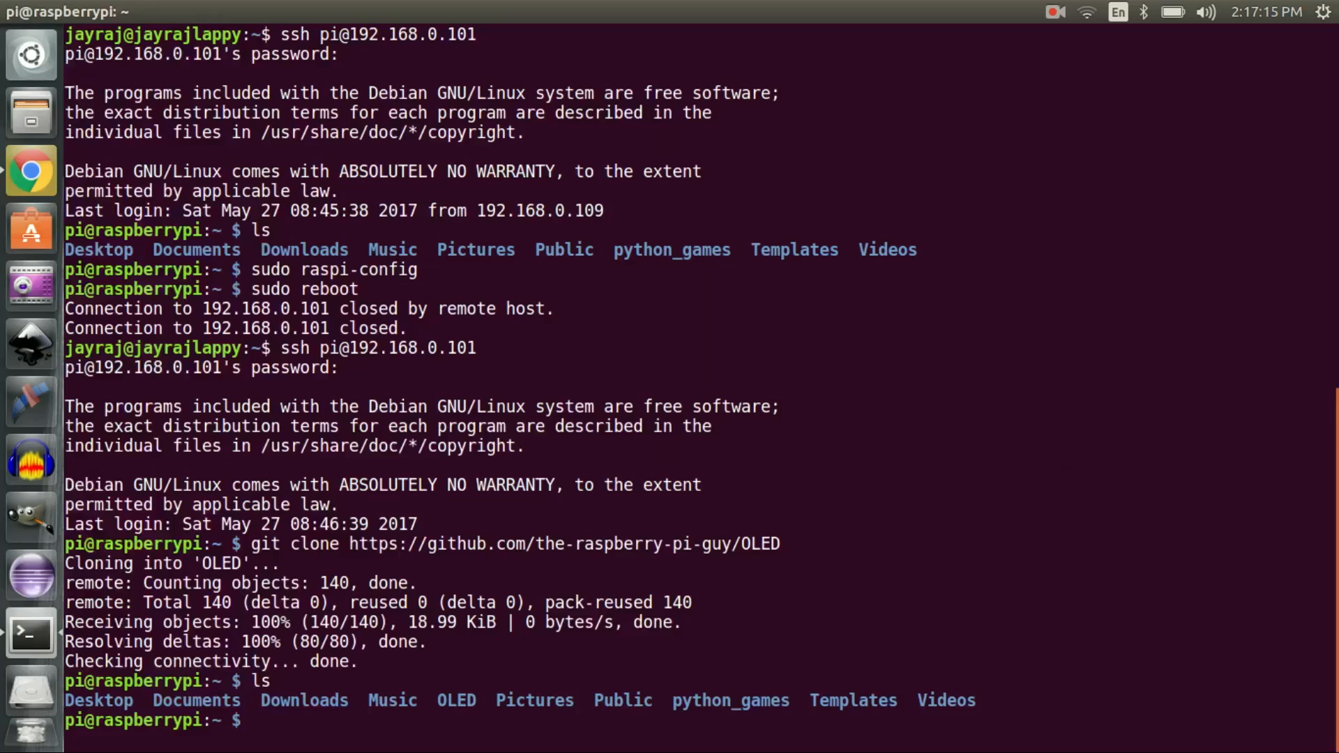
type("cd OLED/")
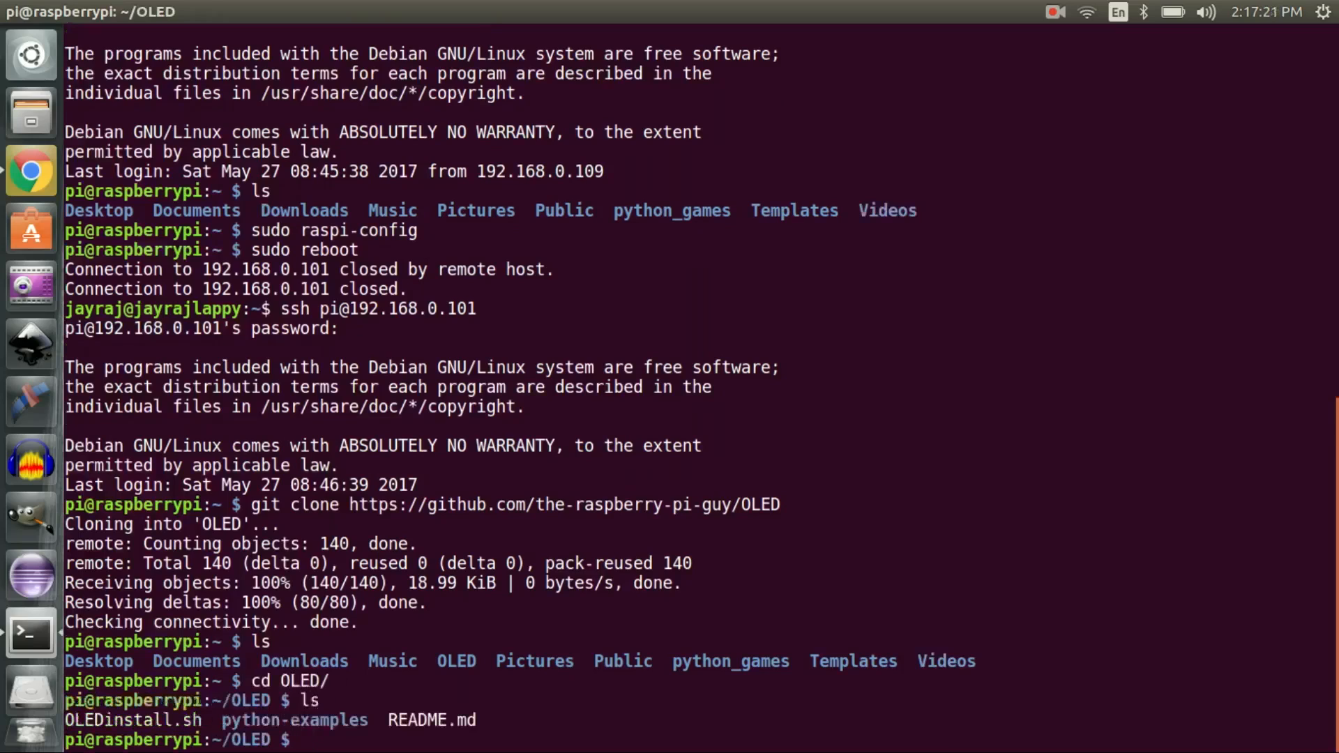
type("sh")
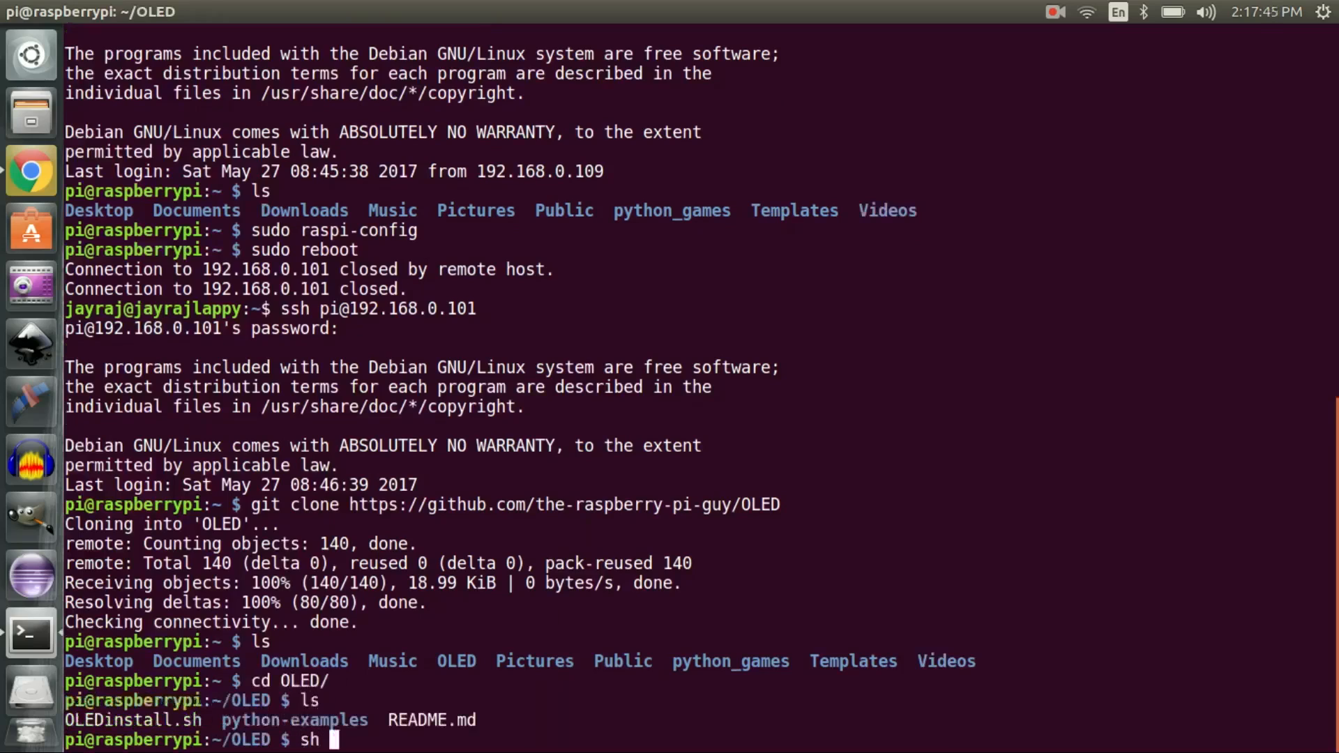
type("OLEDinstall.sh")
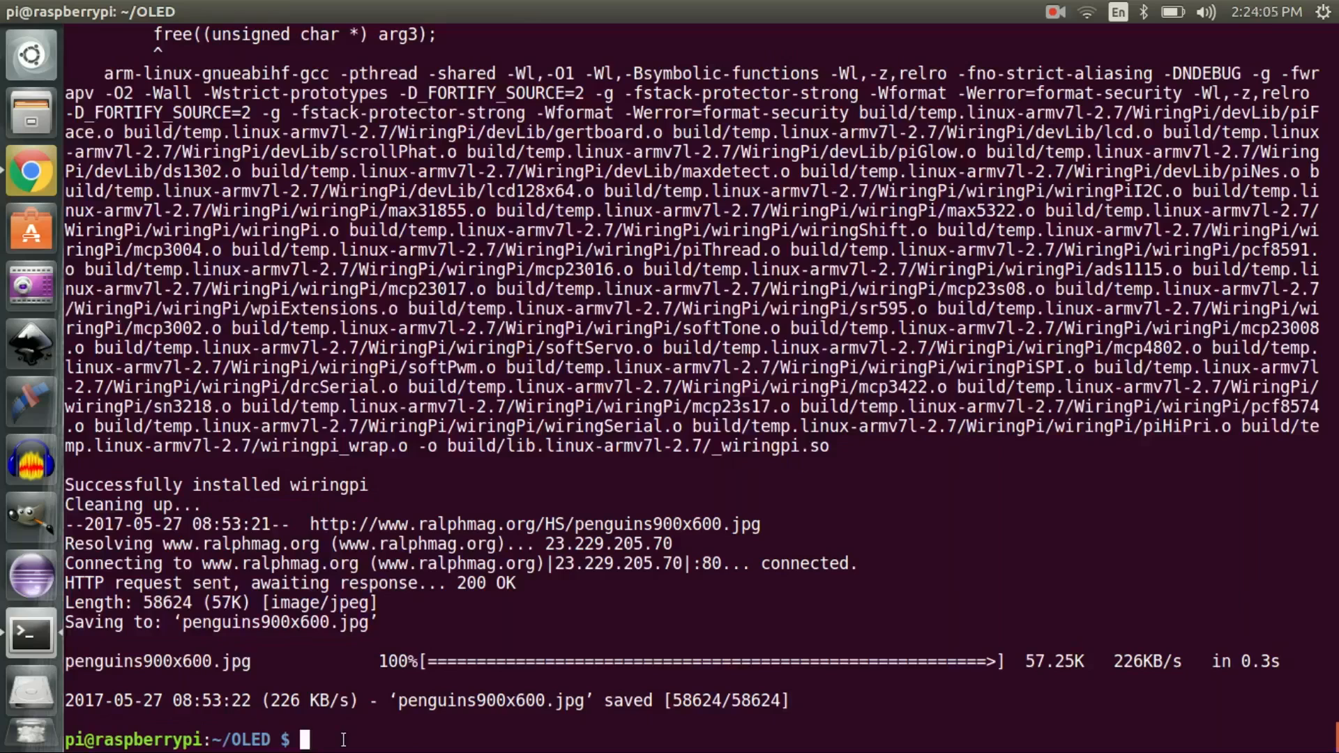
Step: Clone jayraj4021/Raspberry-pi-vital-monitor-via-OLED and cd into the new folder
type("git clone https://github.com/jayraj4021/Raspberry-pi-vital-monitor-via-OLED")
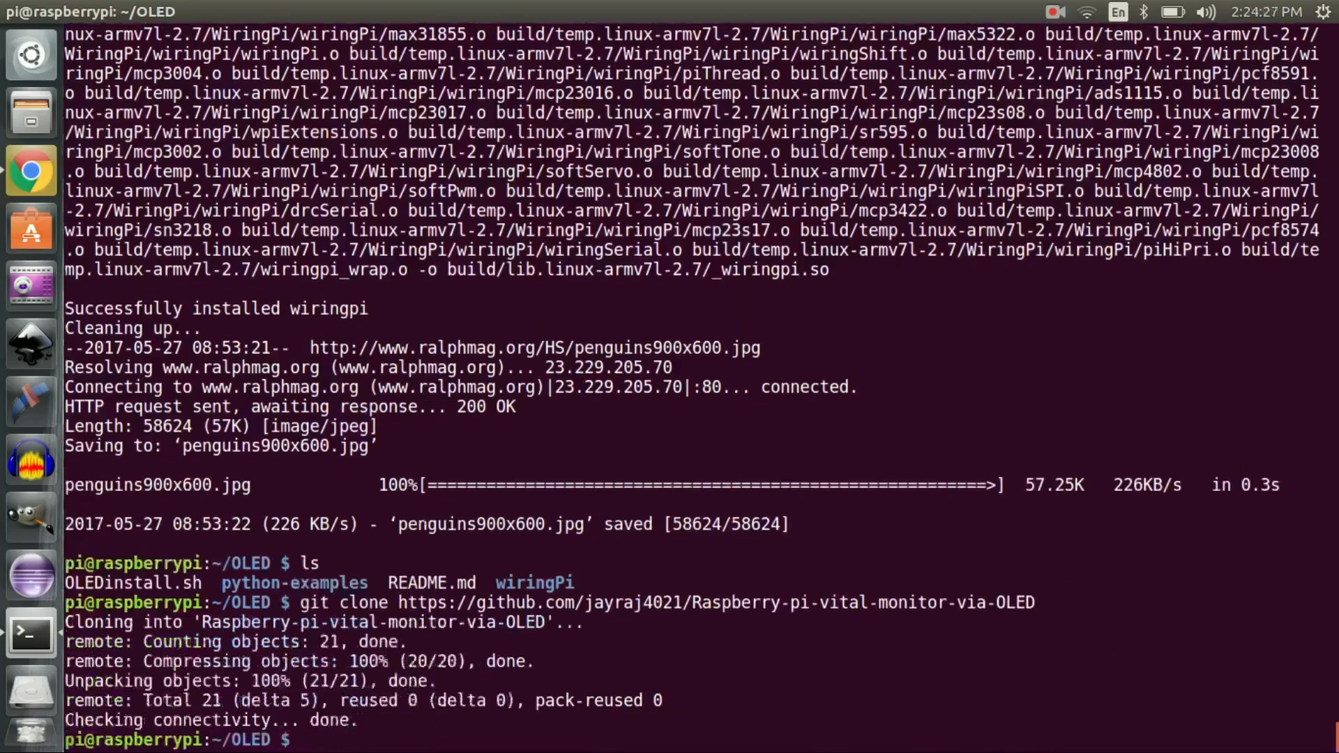
type("ls")
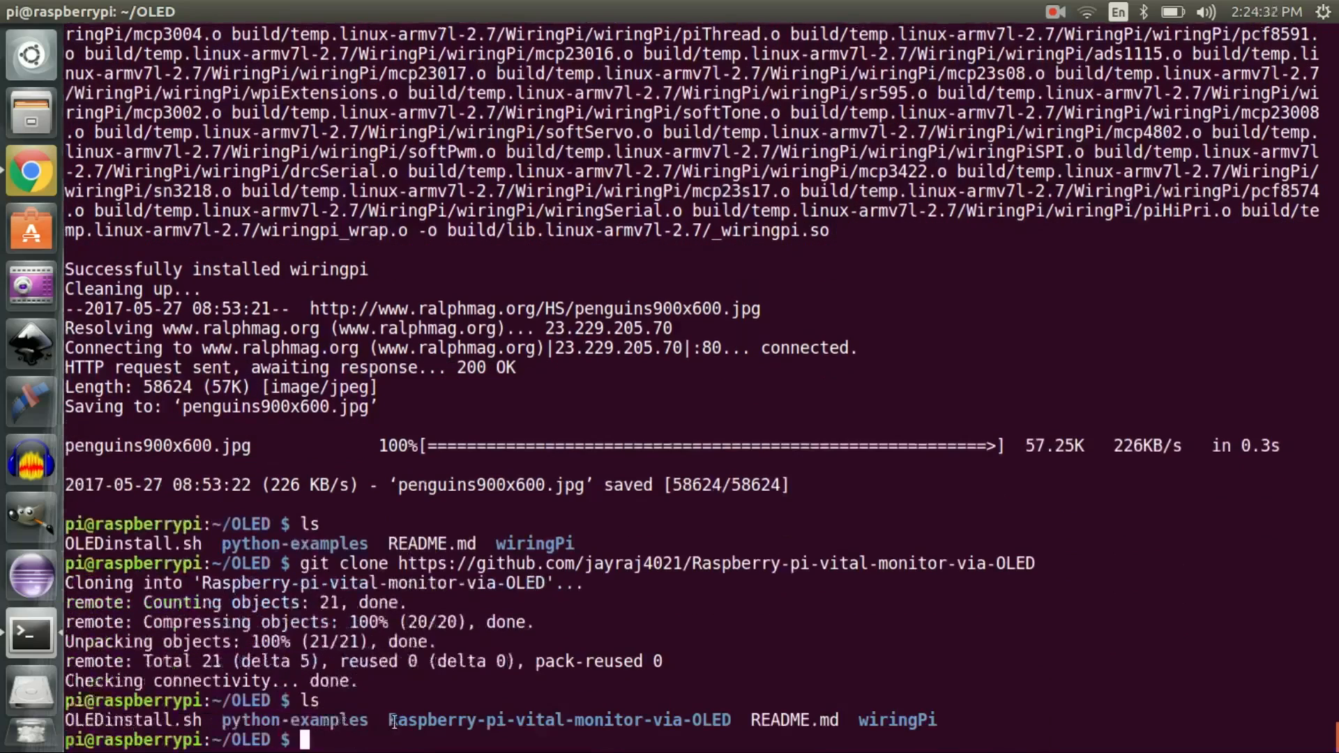
double_click(558, 719)
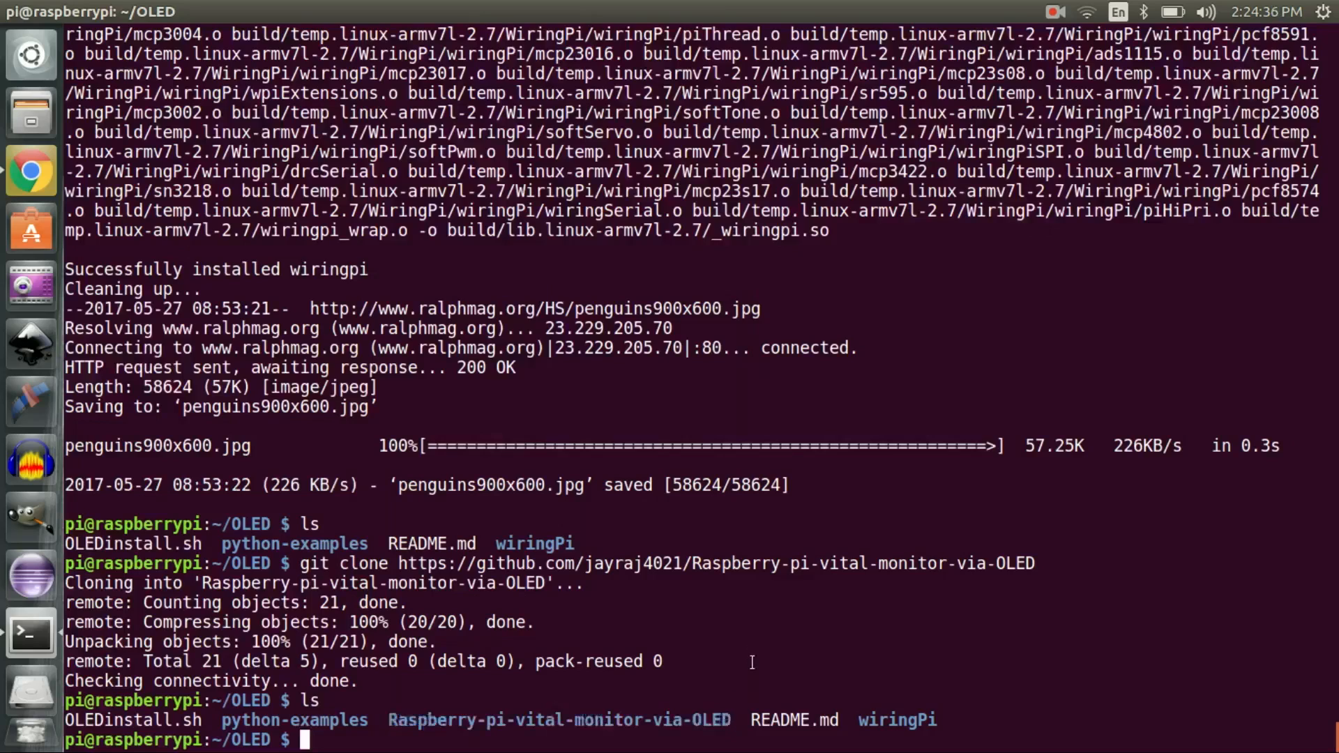
type("cd")
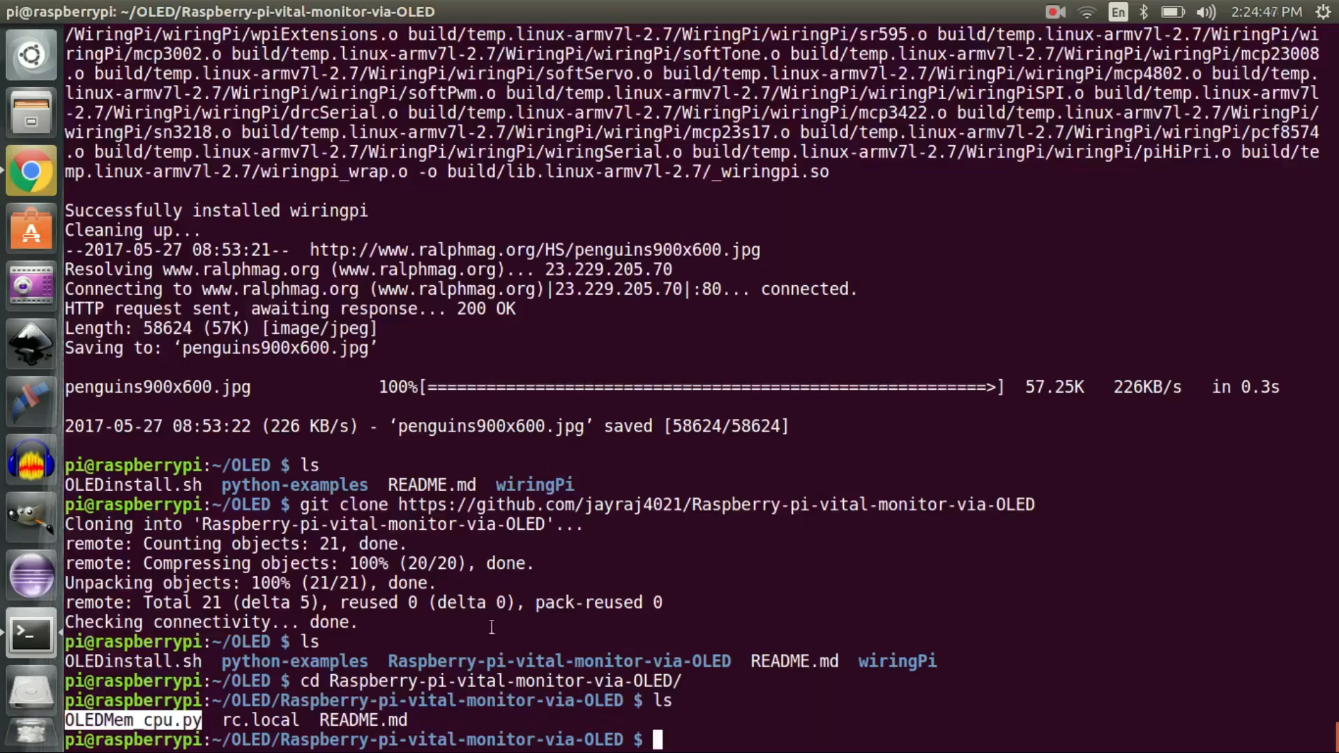
Step: Copy OLEDMem_cpu.py into ../python-examples/ and move into that folder
type("cp OLEDMem_cpu.py ../python-examples/")
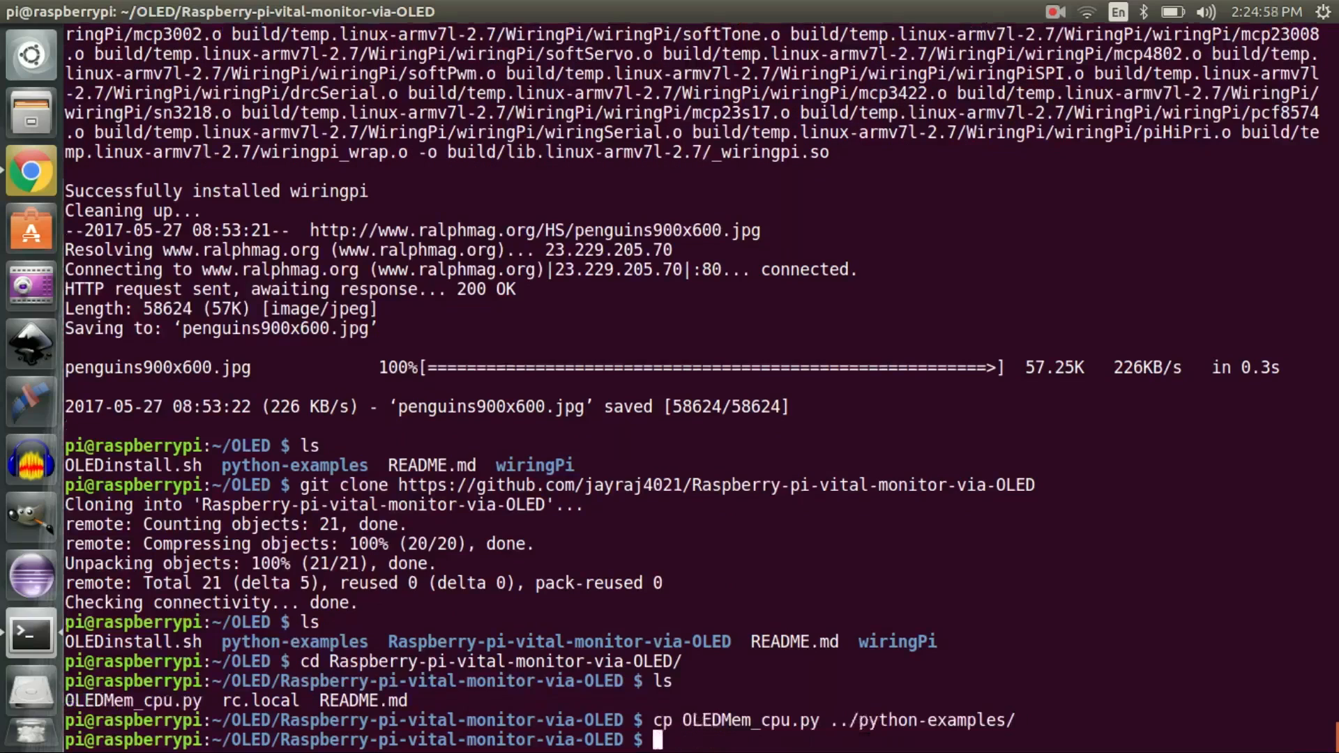
type("cd")
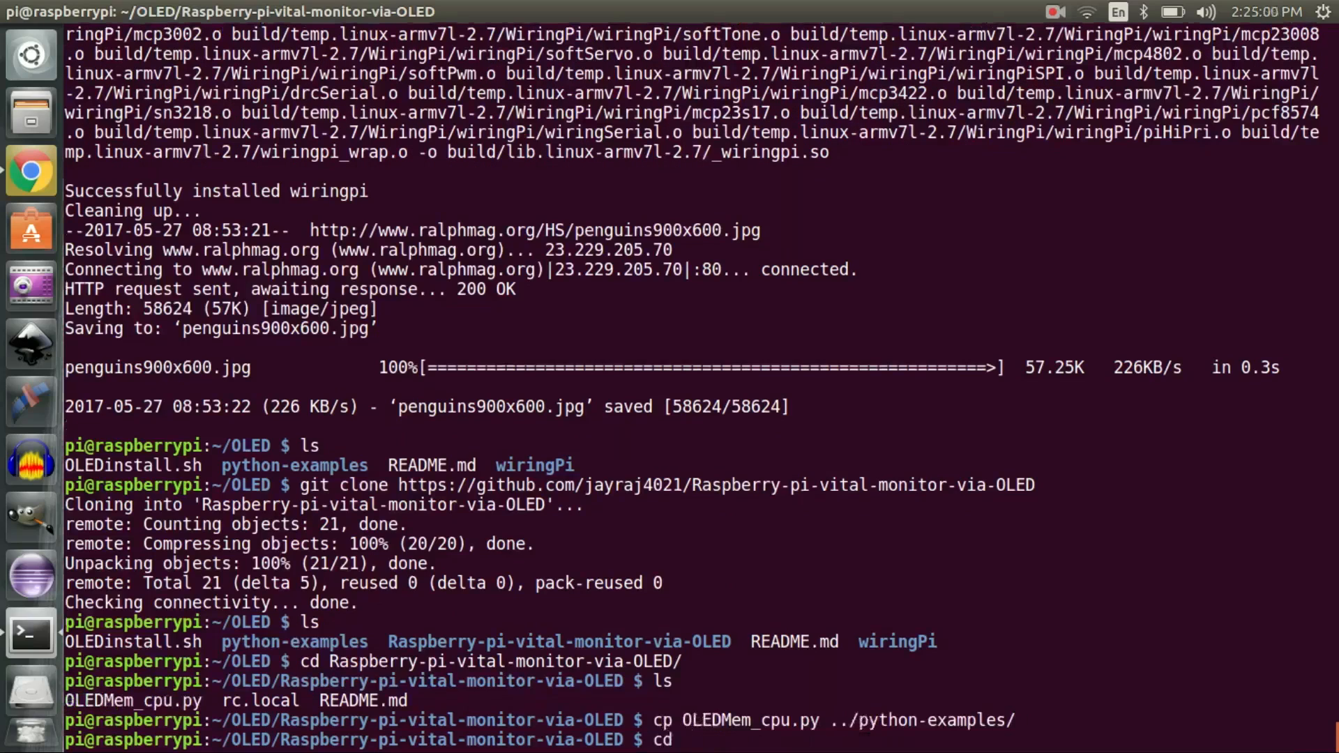
type("cd ../python-examples/")
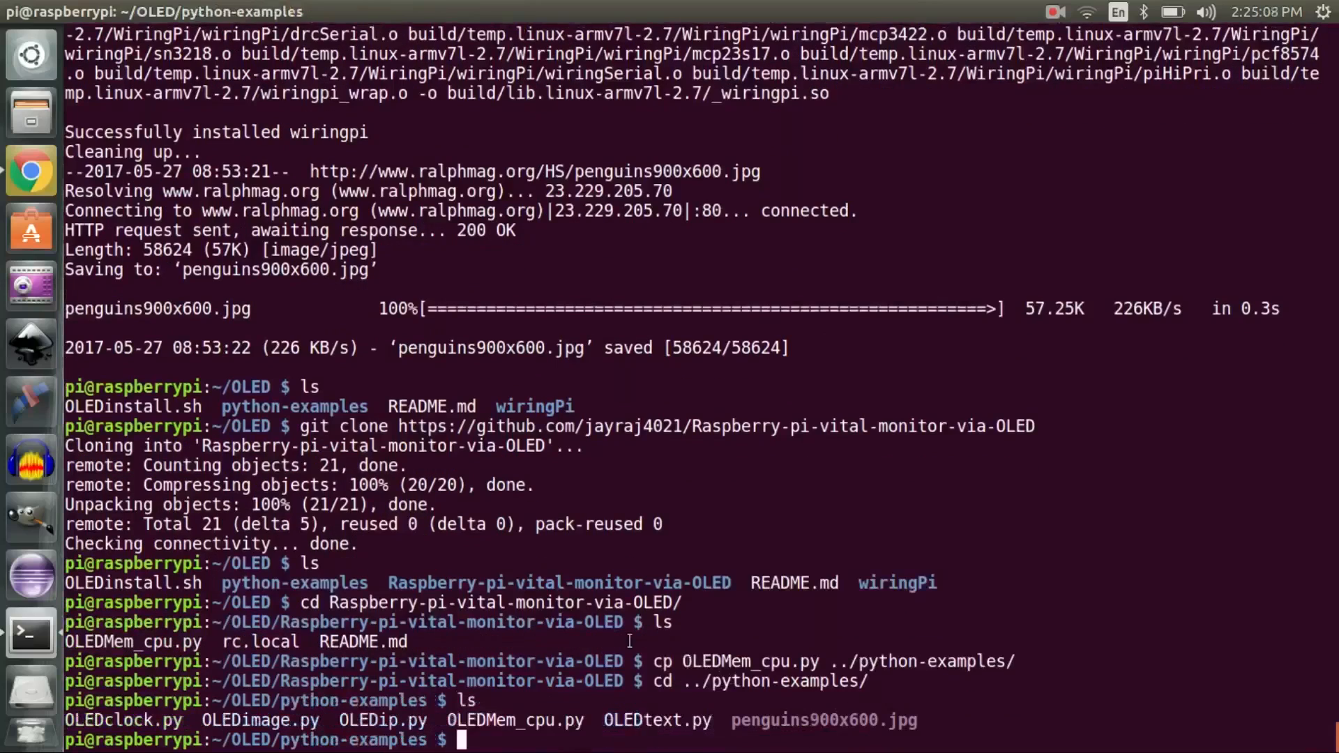
Step: Run sudo python OLEDMem_cpu.py --sleep_time 1, hitting the mpstat-not-found error
type("sudo python OLEDMem_cpu.py")
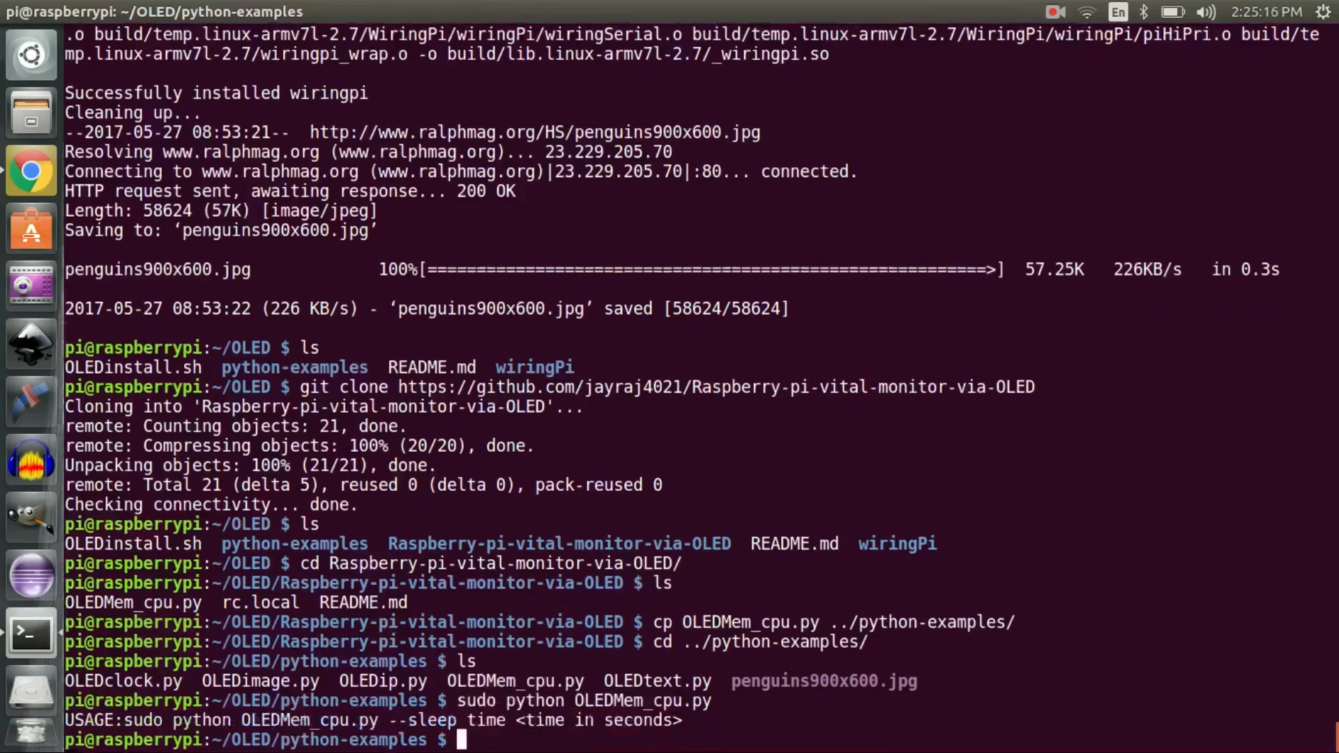
double_click(445, 720)
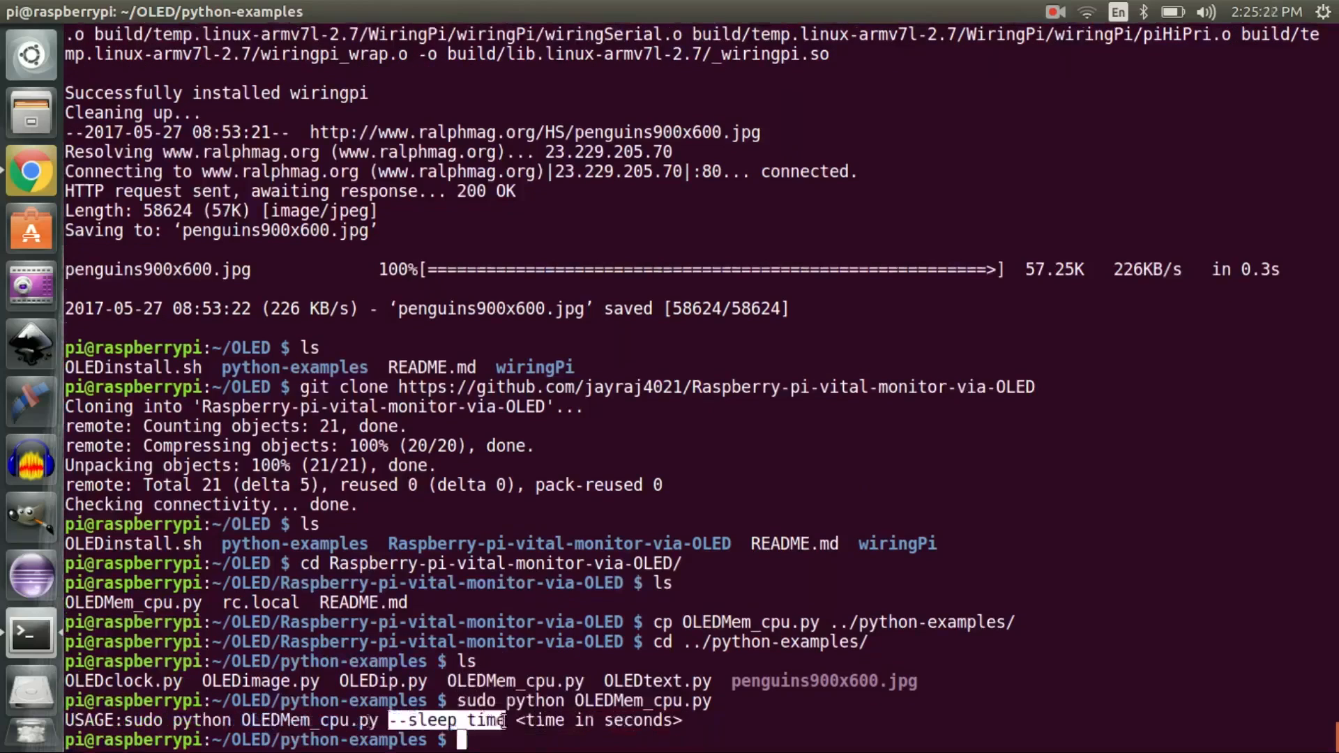
type("sudo python OLEDMem_cpu.py")
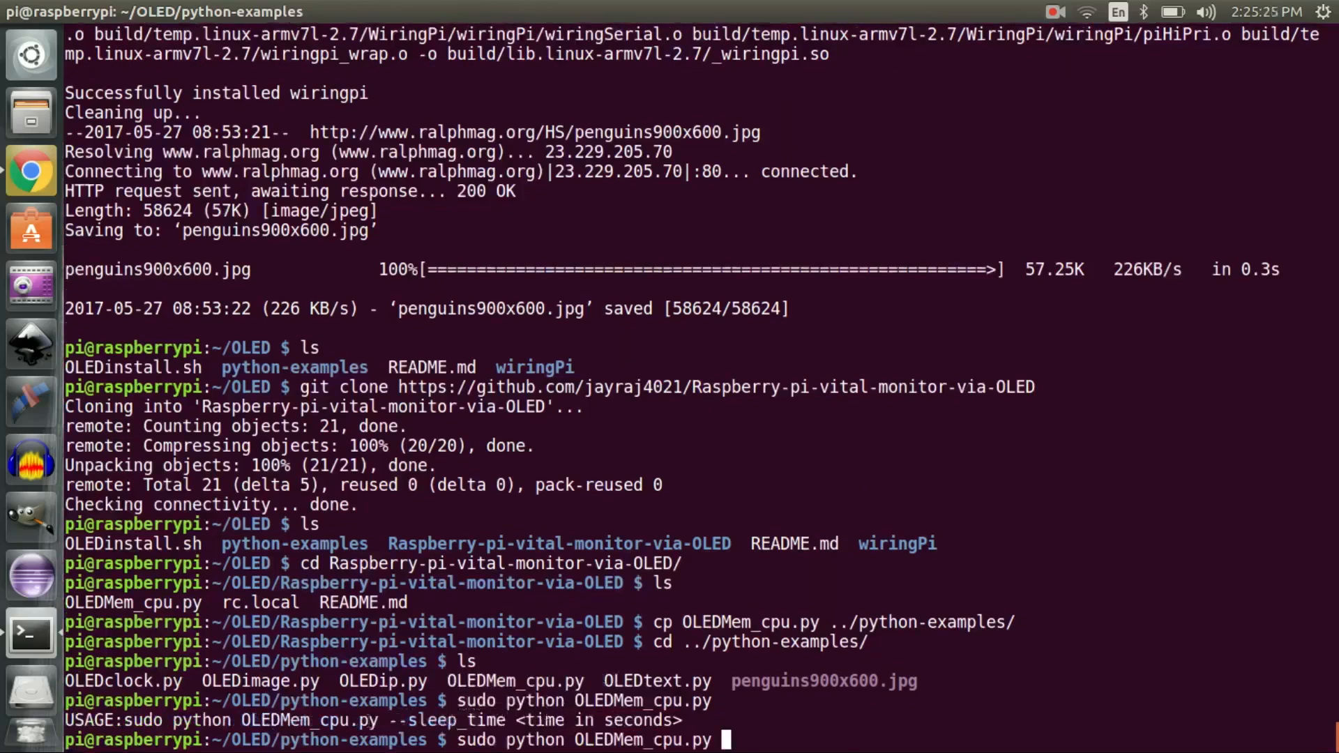
type("--sleep_time 1")
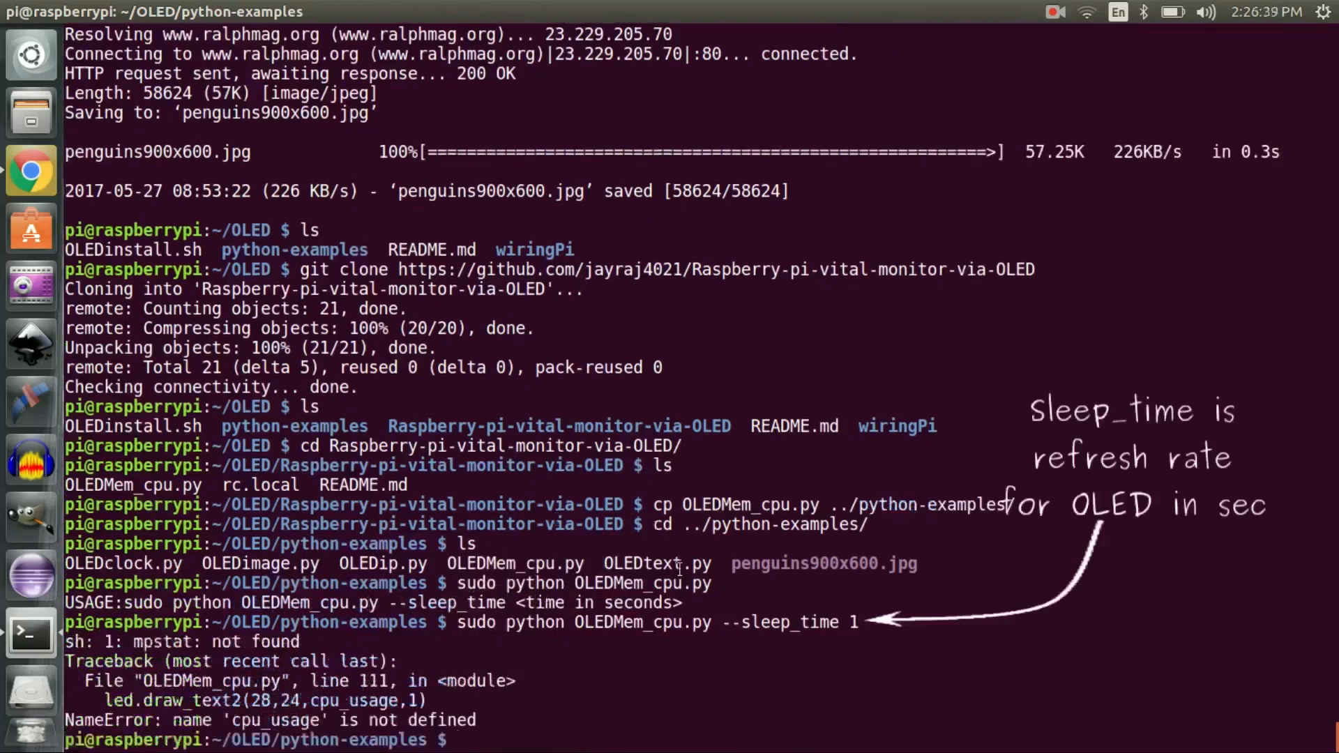
Step: Install sysstat with apt-get and rerun OLEDMem_cpu.py with --sleep_time 1
type("sudo apt-get")
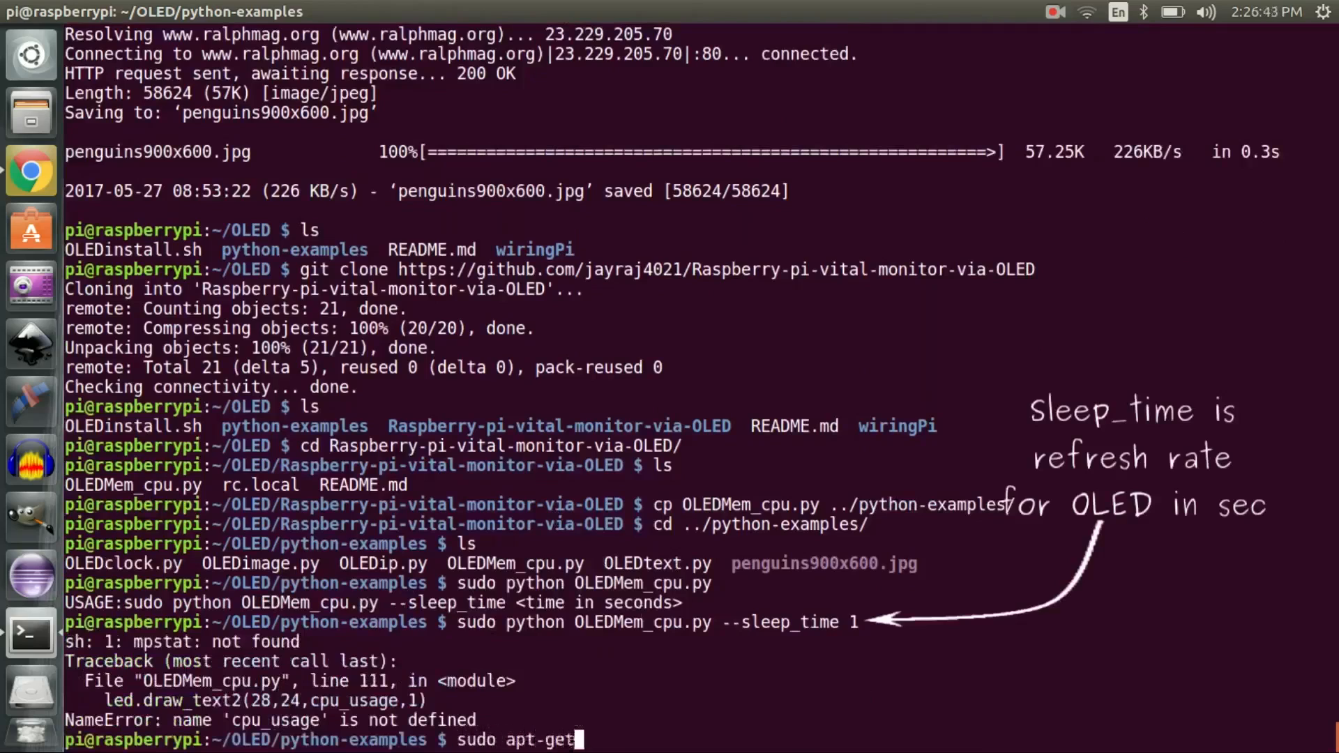
type("instal")
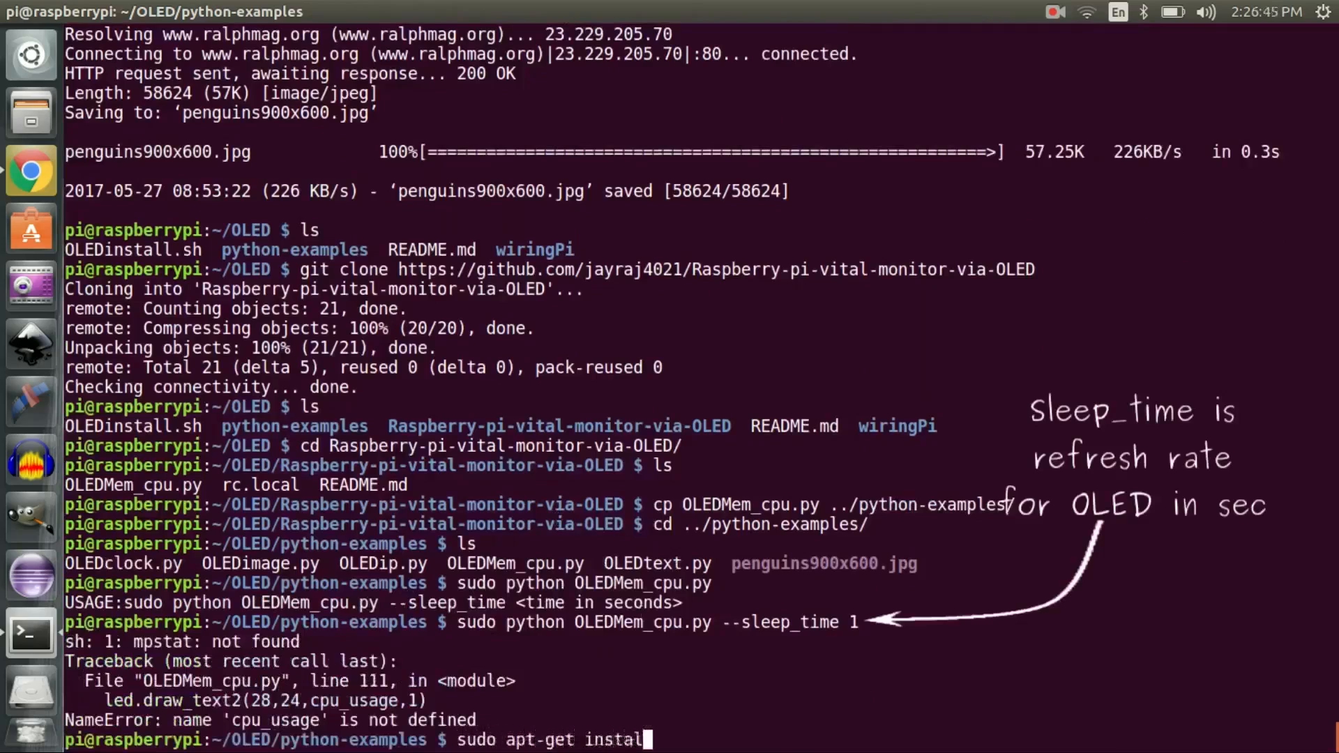
type("sysstat")
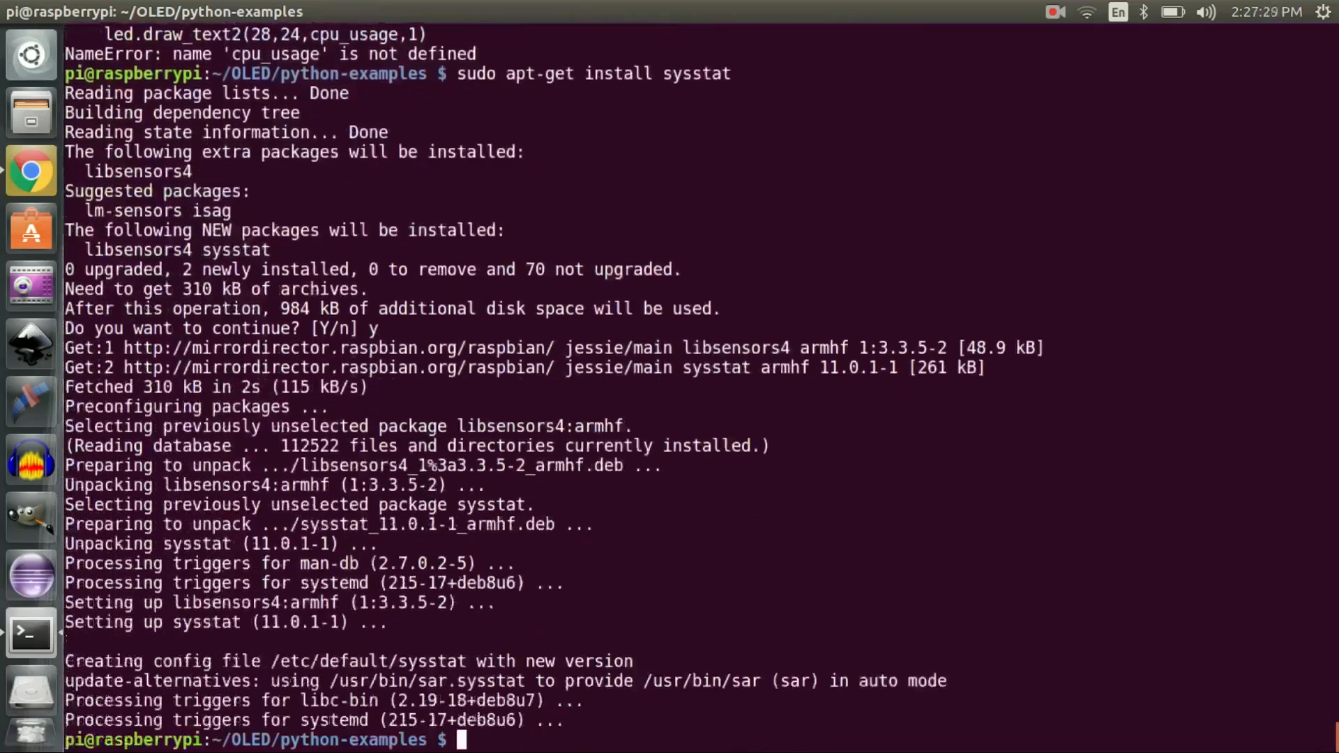
type("sudo python OLEDMem_cpu.py --sleep_time 1")
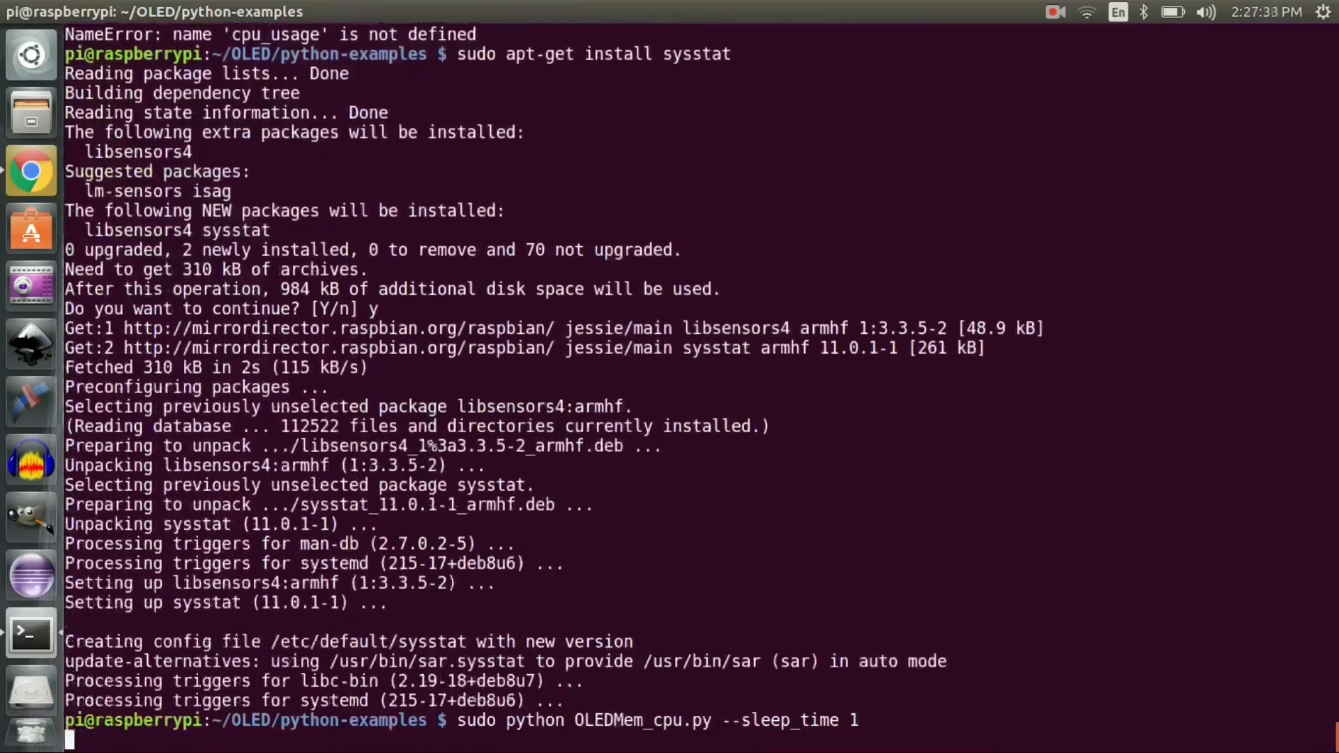
key("Return")
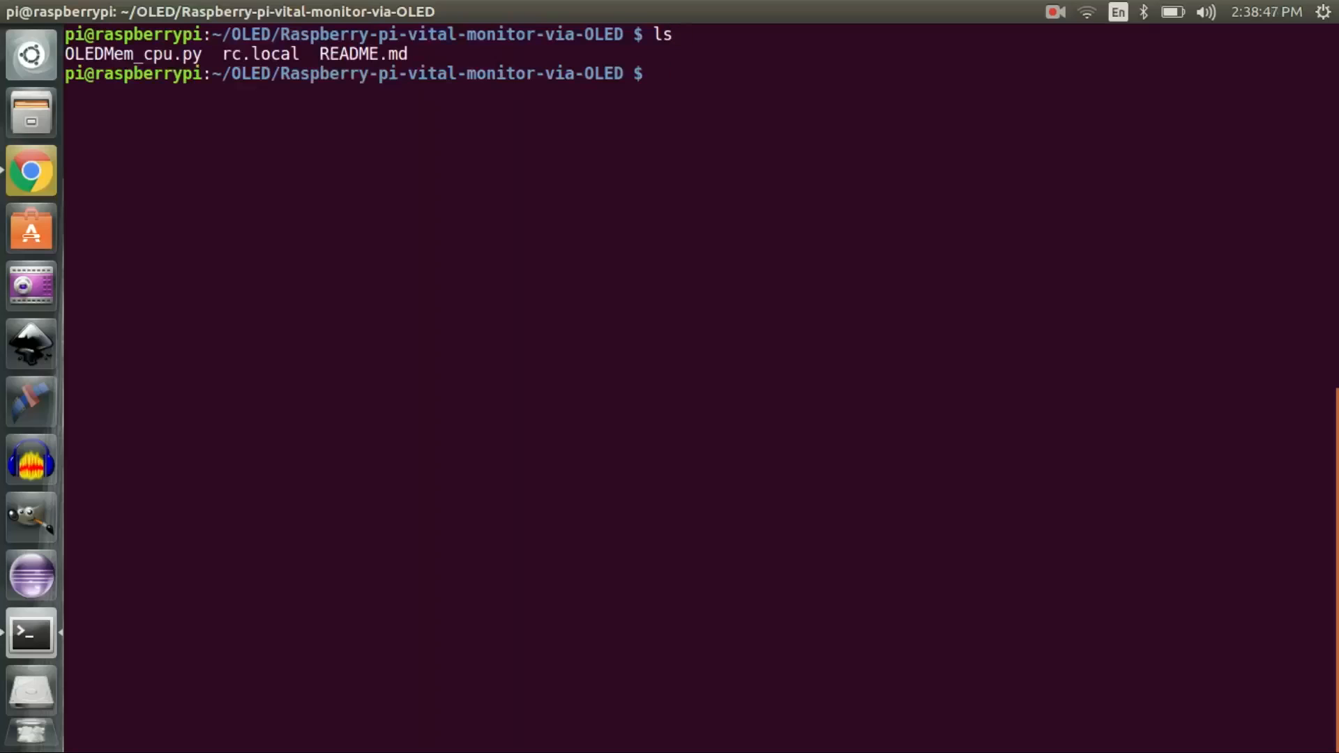
Step: Begin a nano command to edit a file in the vital-monitor folder
type("nano")
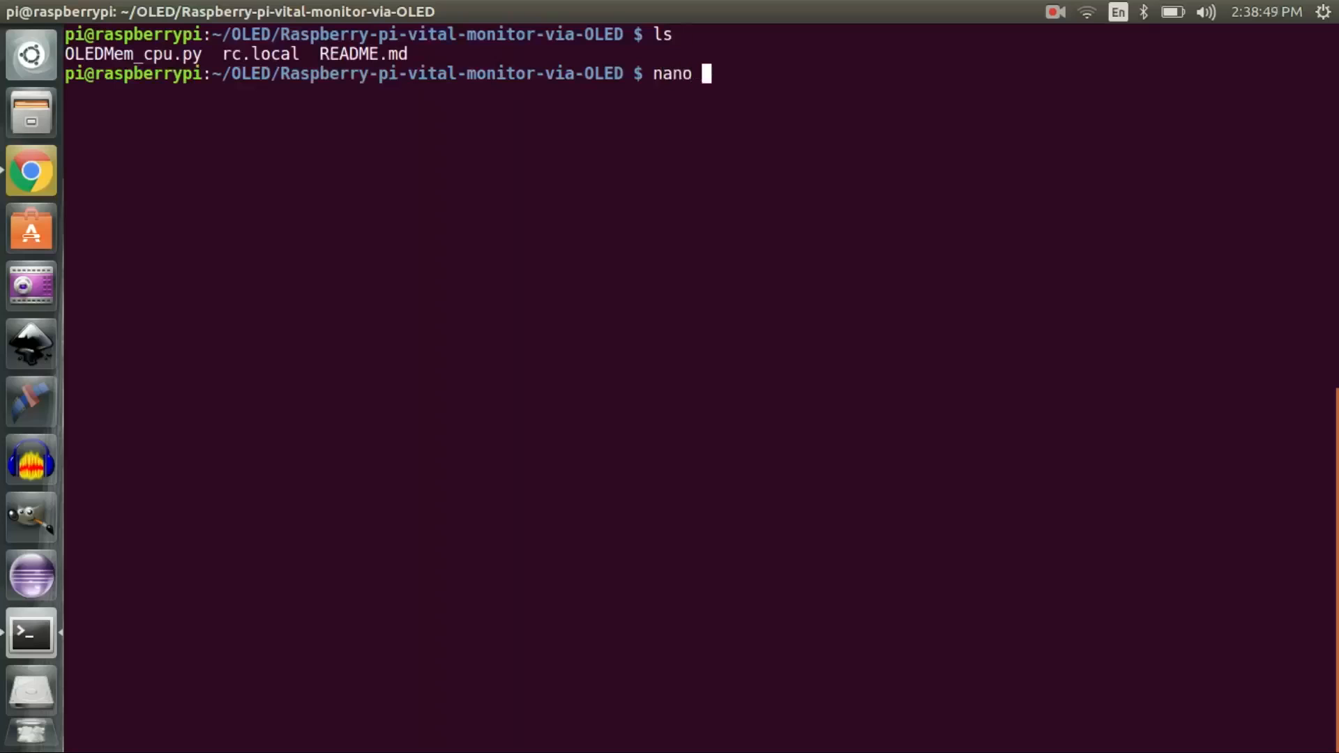